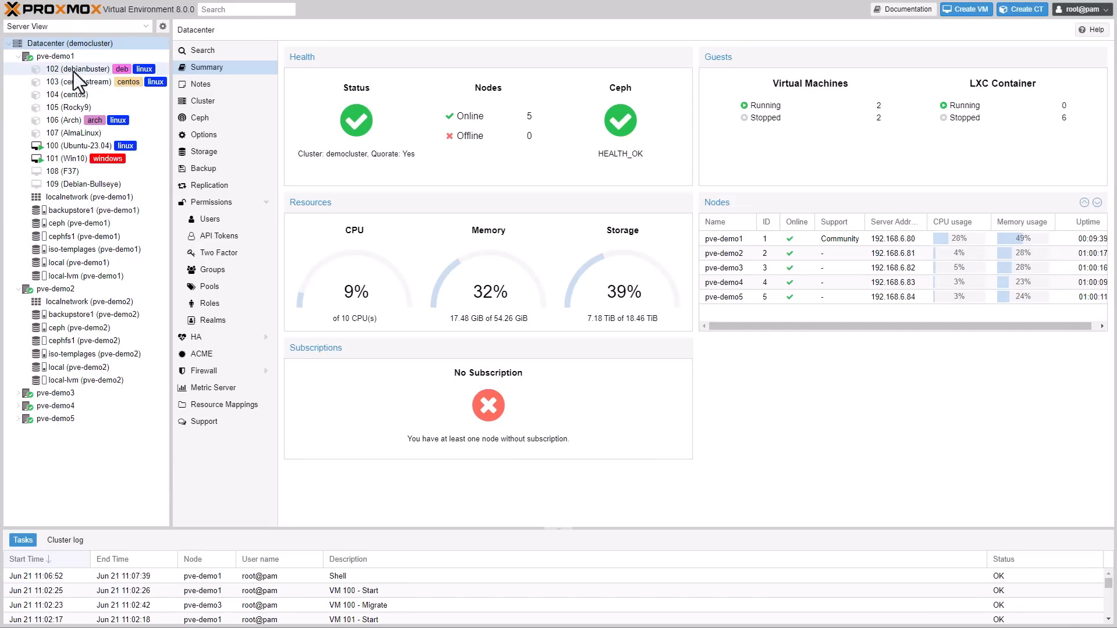
Select node pve-demo1 in the server tree to show its summary page.
left_click(55, 56)
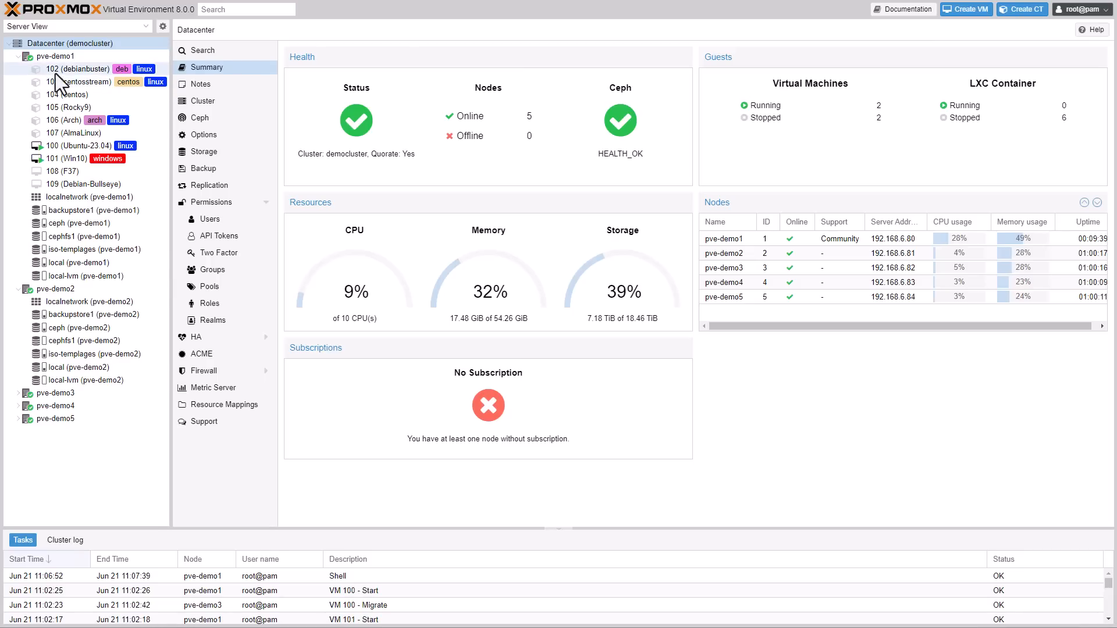
left_click(53, 56)
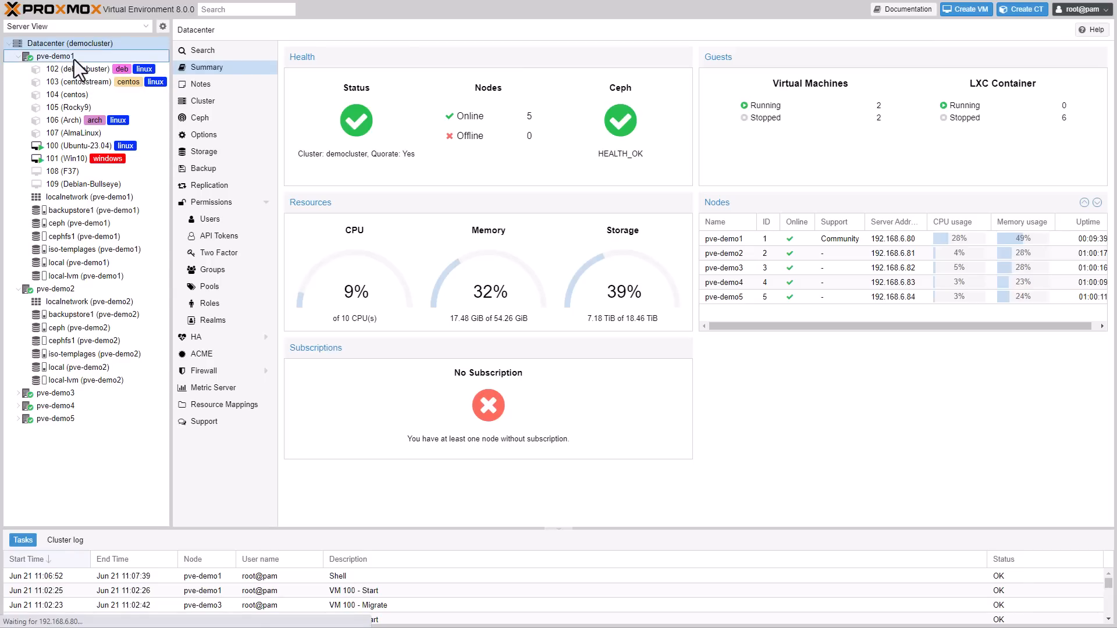
left_click(55, 56)
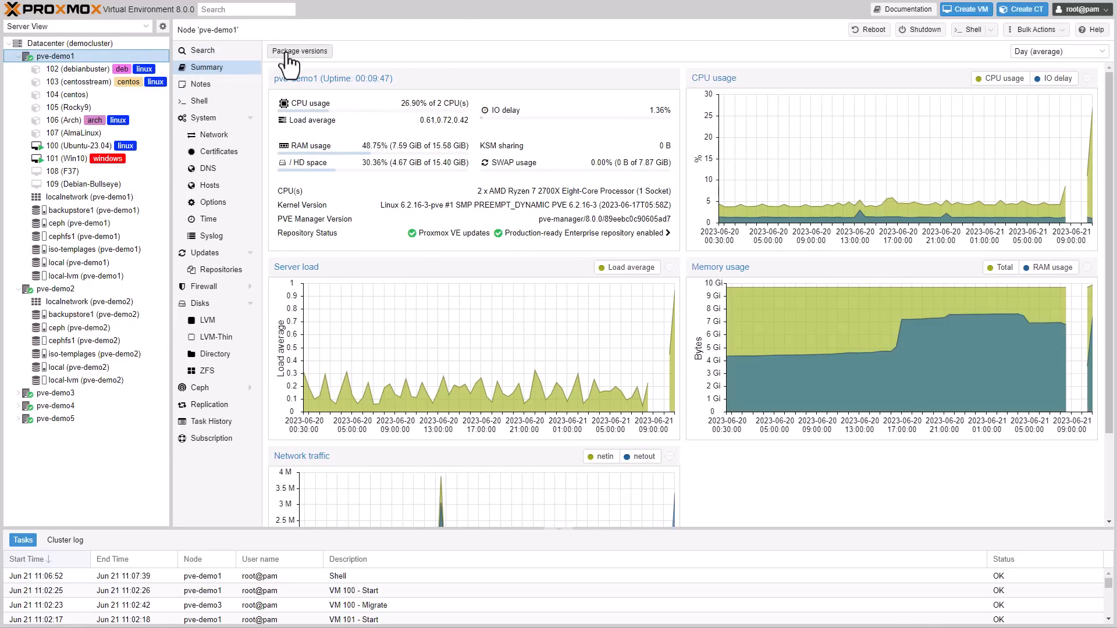
List pve-demo1's package versions and mark the lxc-pve and pve-qemu-kvm lines.
left_click(299, 50)
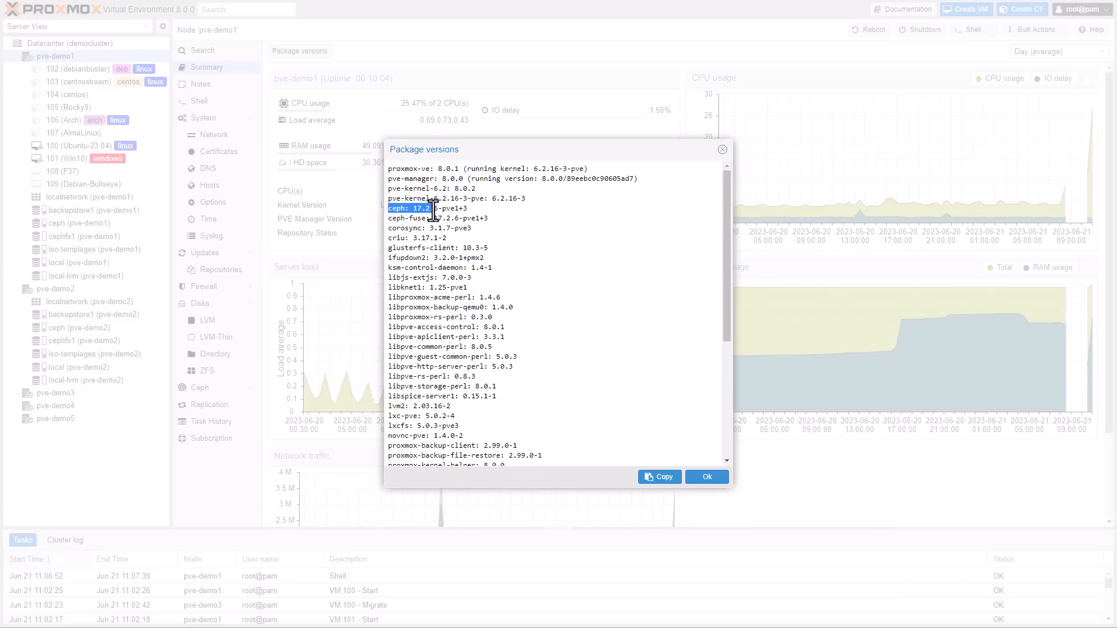
scroll("down", 3)
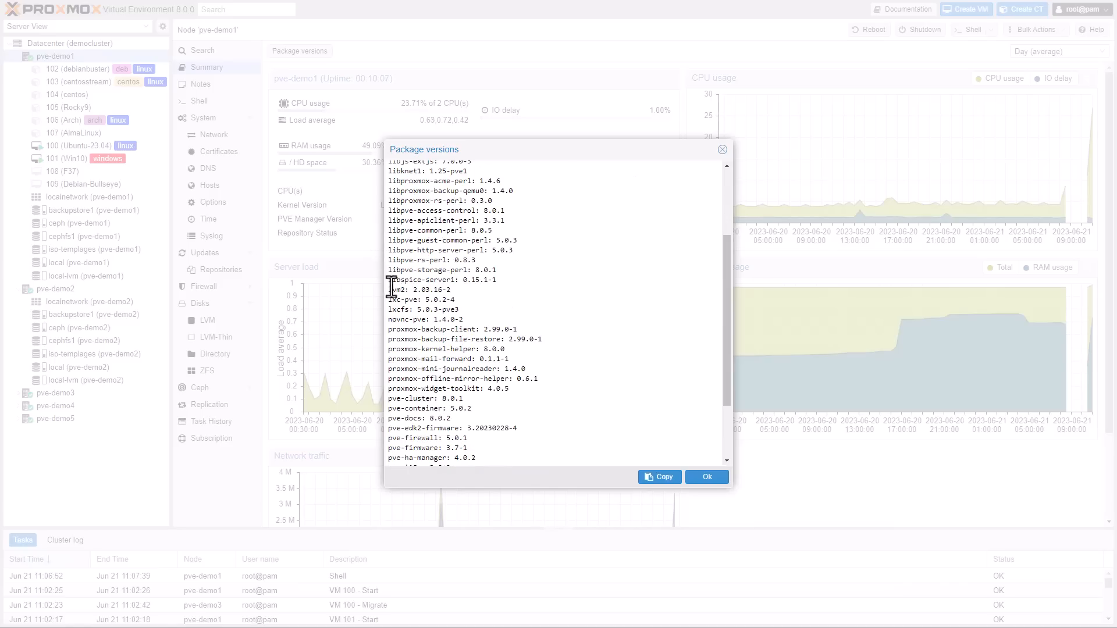
left_click_drag(388, 299, 462, 309)
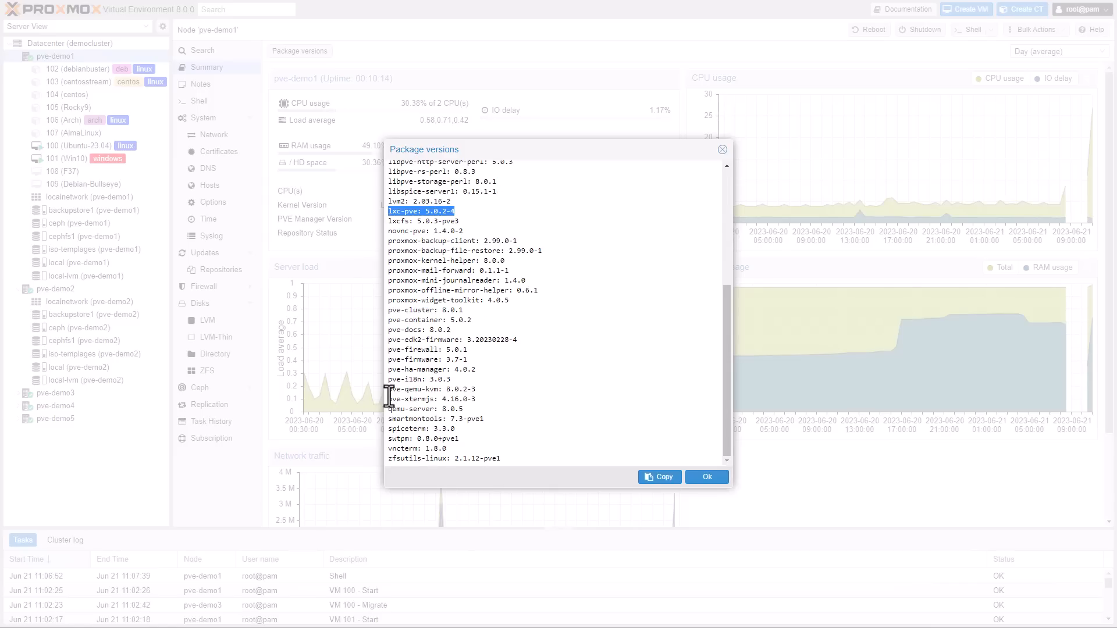
left_click(429, 389)
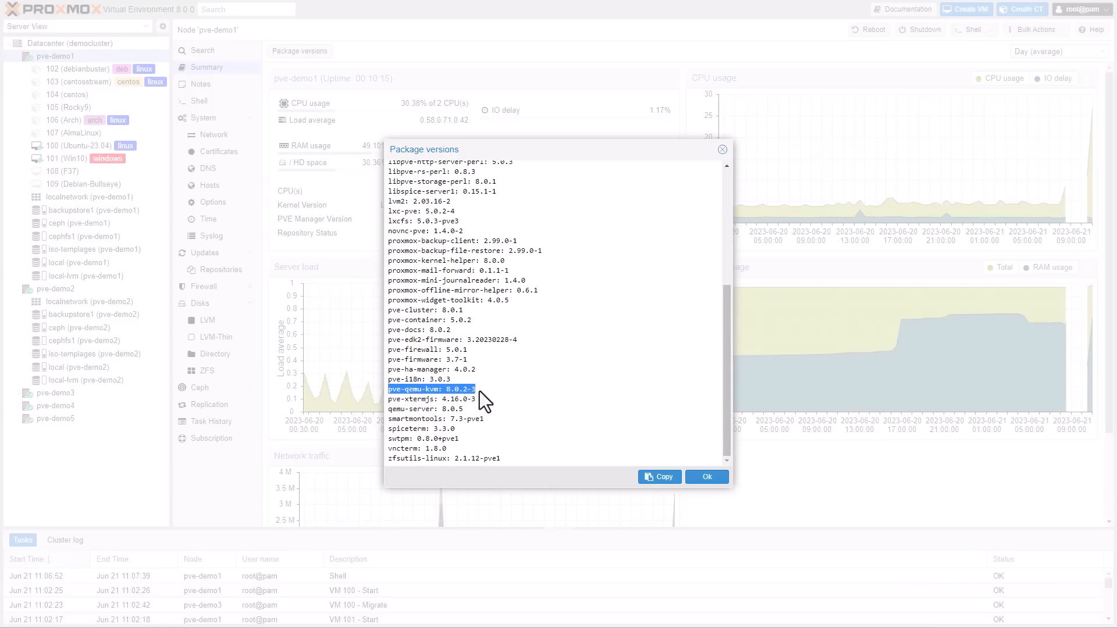
mouse_move(517, 382)
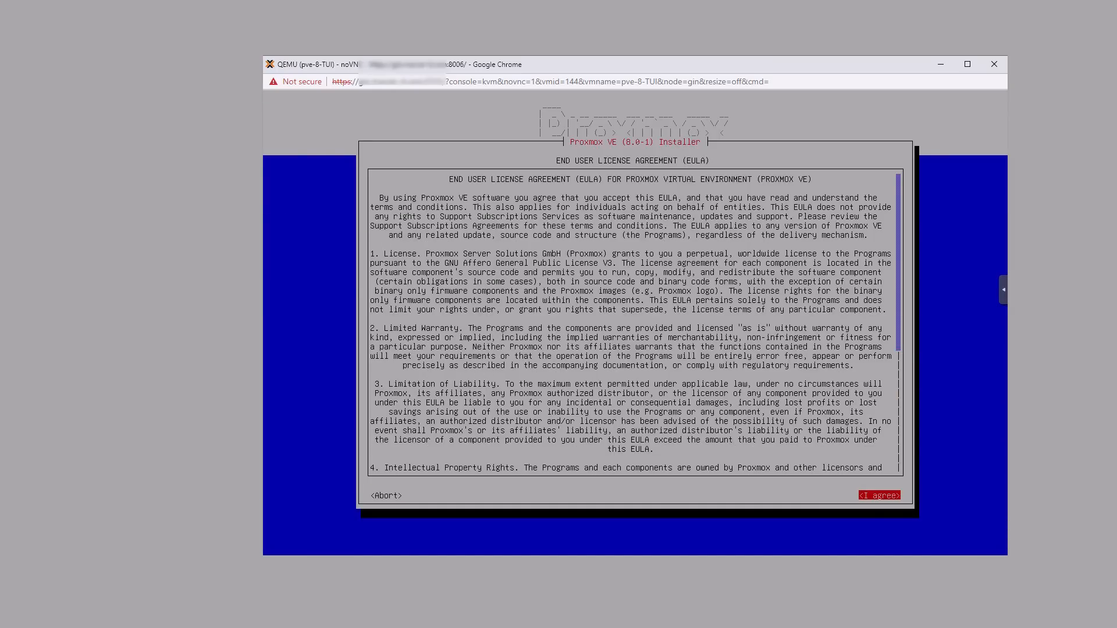
Accept the licence and keep /dev/sda as the installation target disk.
left_click(879, 496)
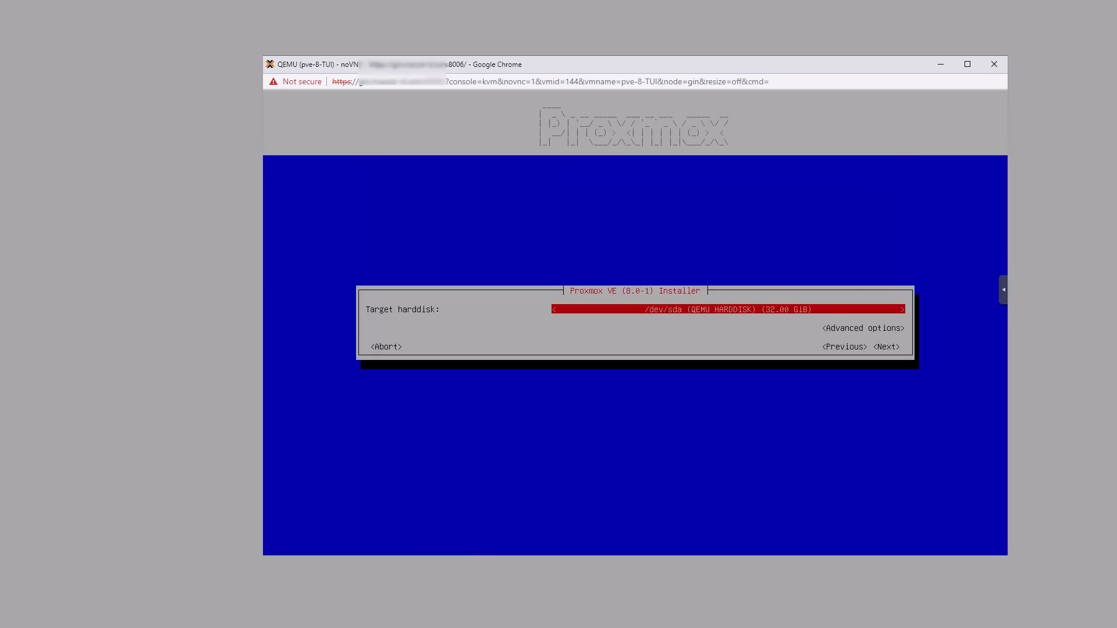
left_click(861, 328)
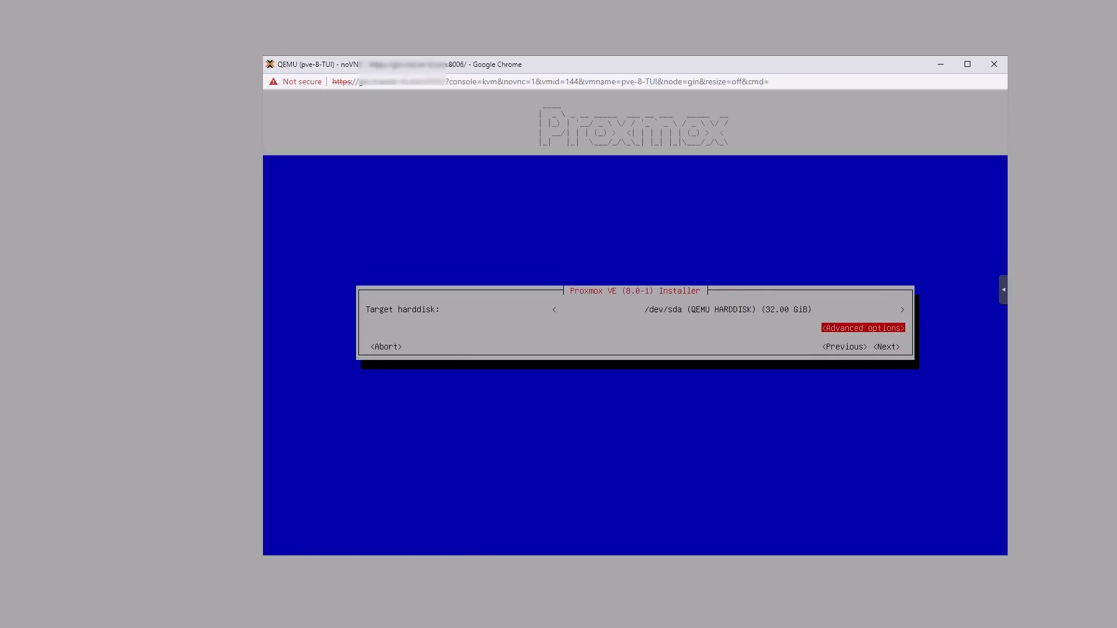
left_click(886, 347)
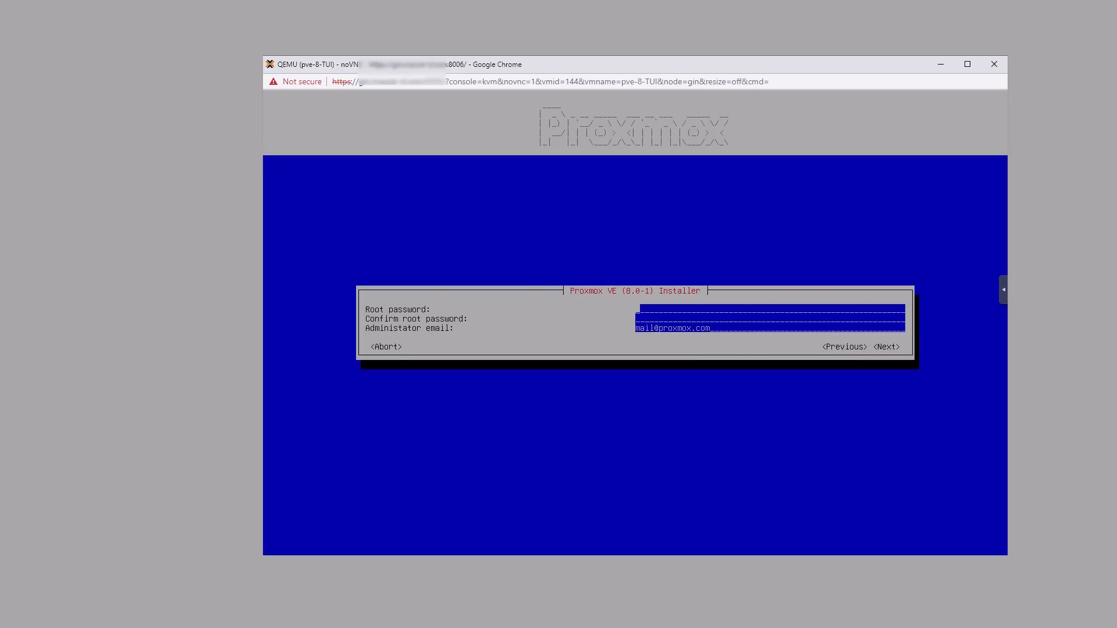
Enter the root password and network settings, reaching the summary for pve.proxmox.com at 192.168.2.201/20.
type("*****")
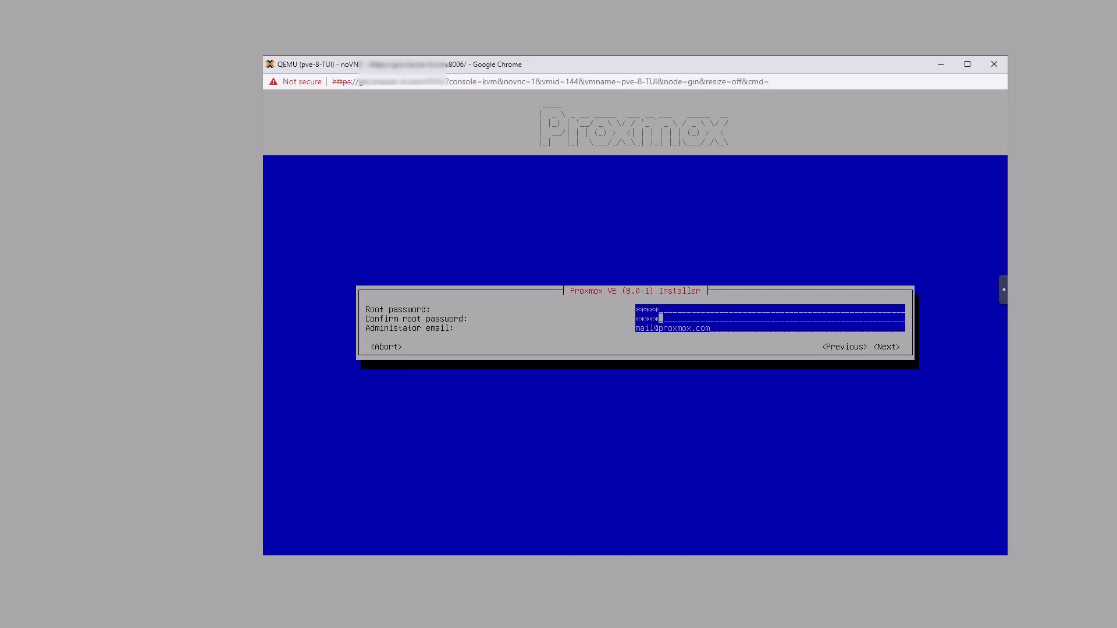
left_click(886, 347)
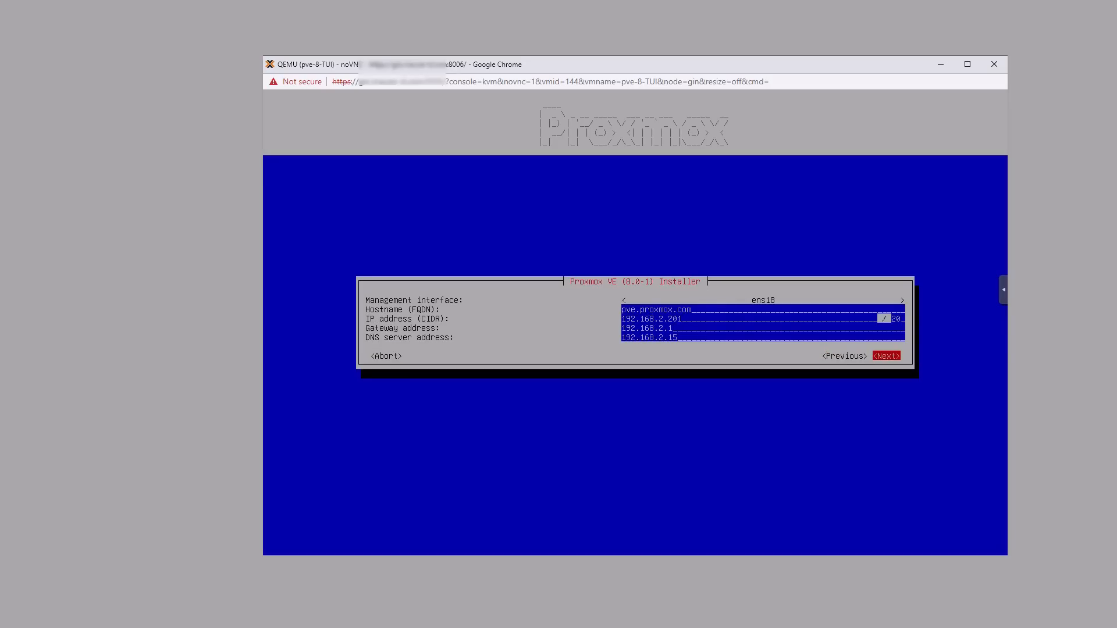
left_click(885, 356)
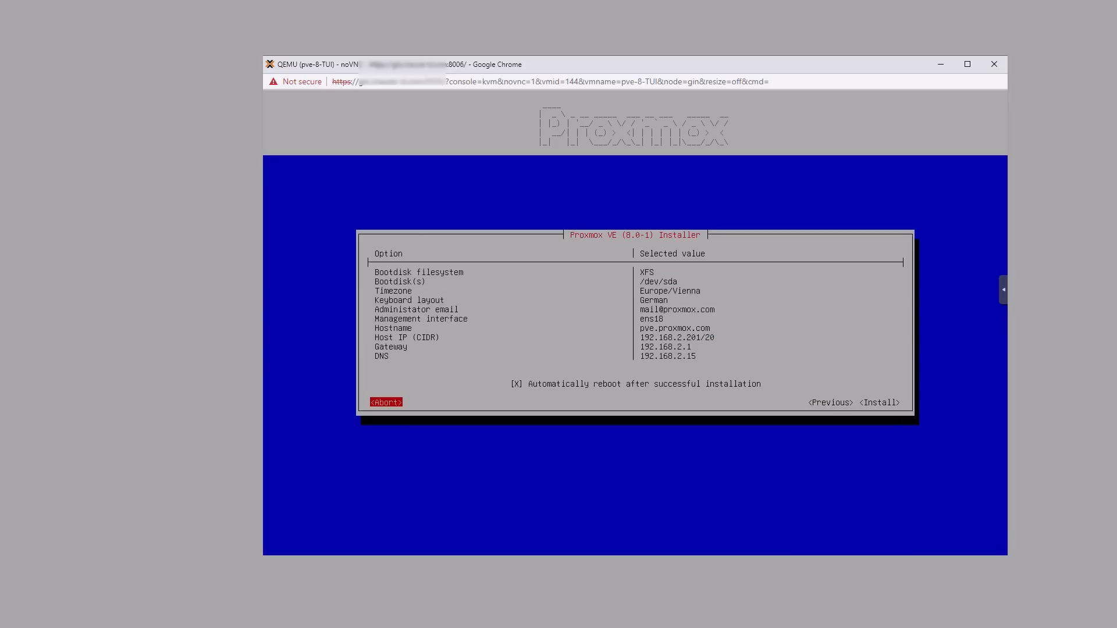
key("Tab")
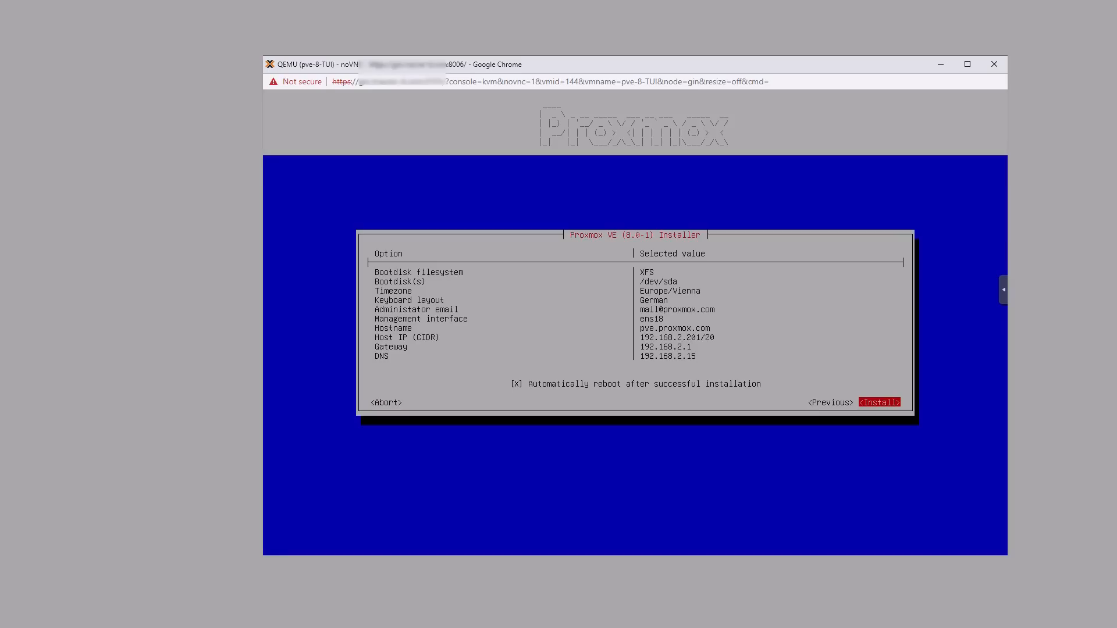
left_click(880, 401)
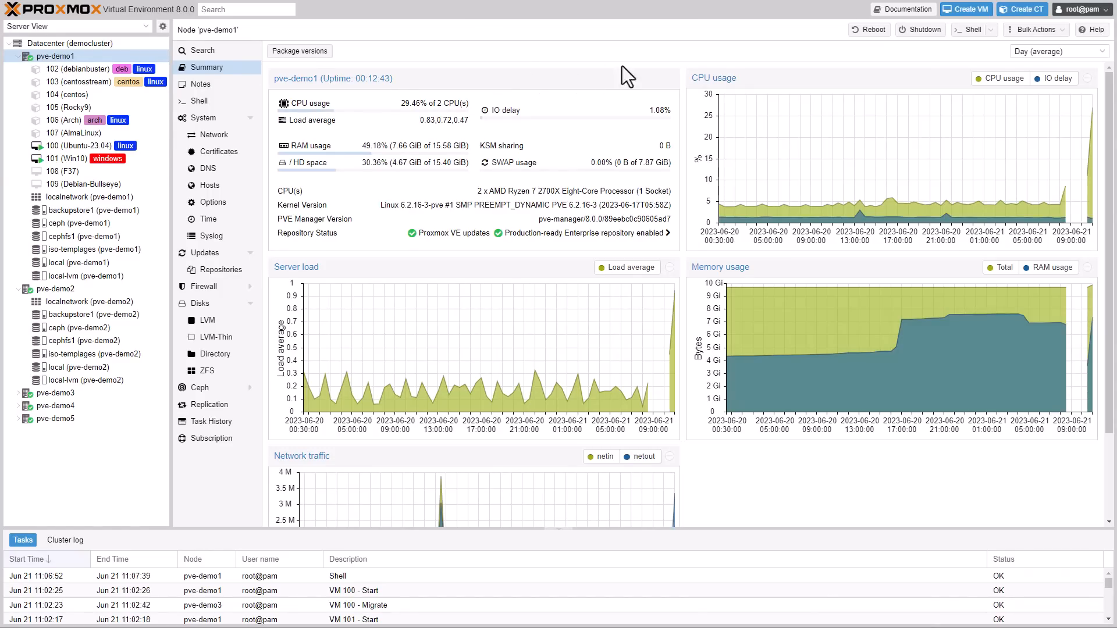
mouse_move(895, 51)
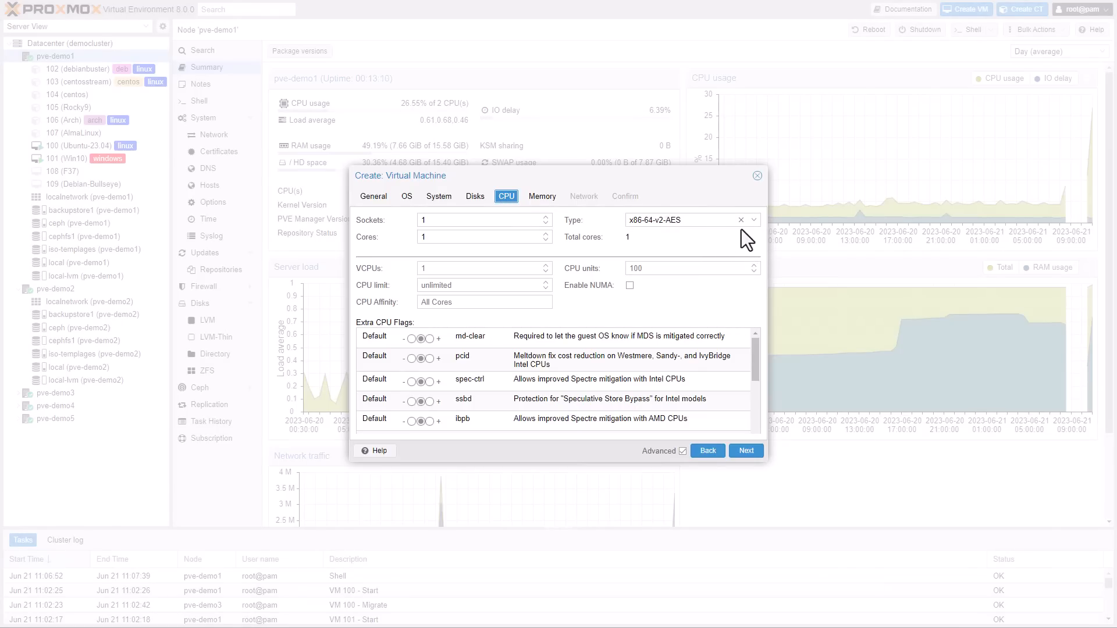
mouse_move(754, 235)
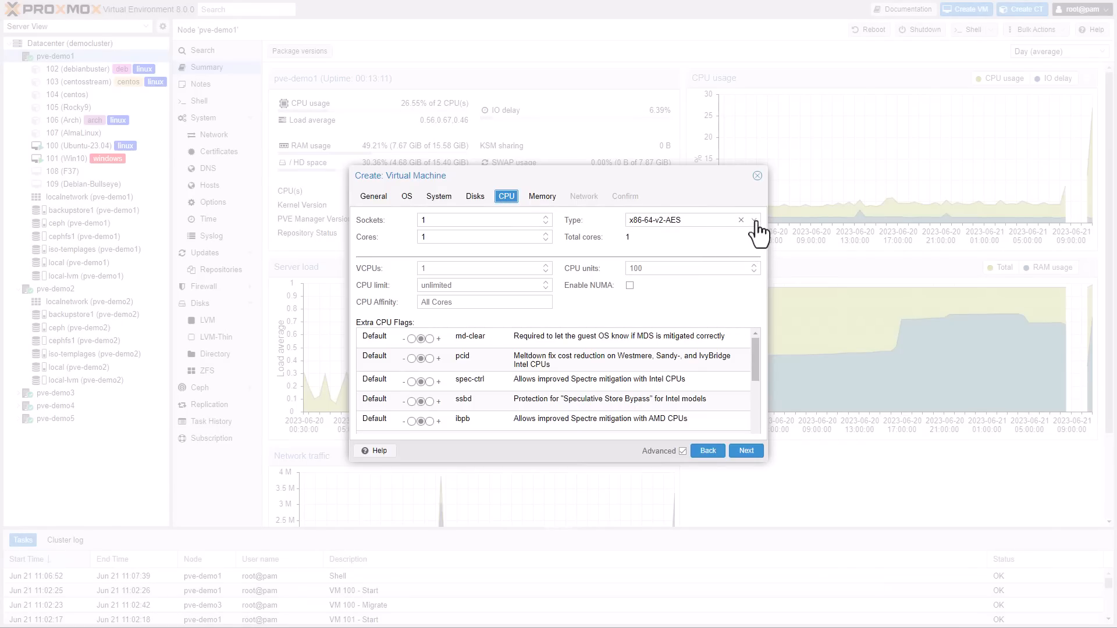
Expand the CPU Type dropdown and scroll through the available CPU models.
left_click(754, 220)
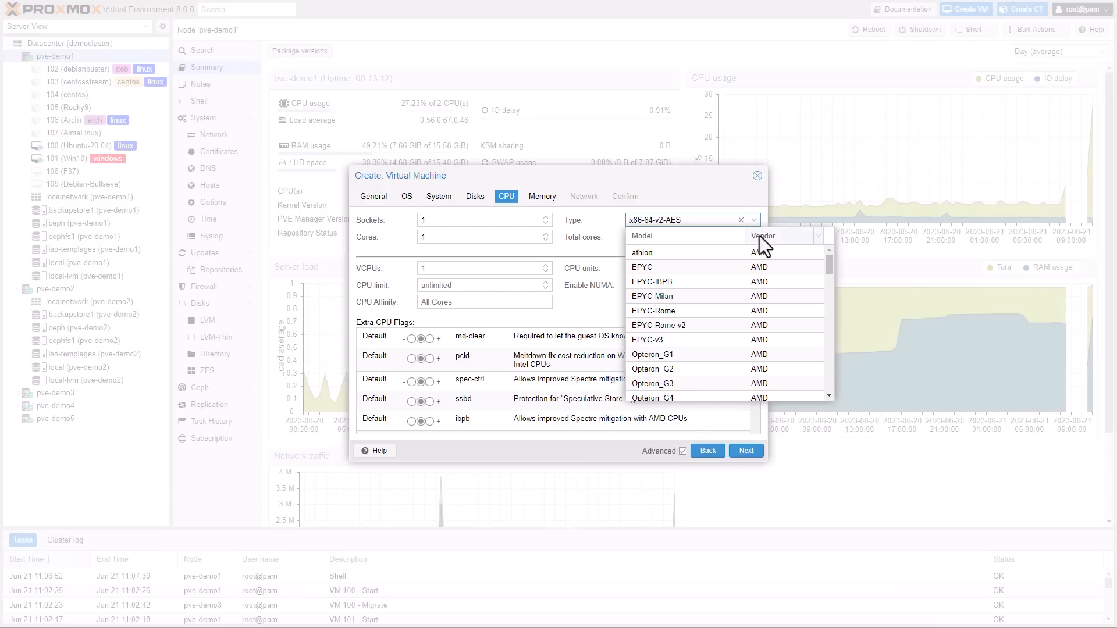
scroll("down", 3)
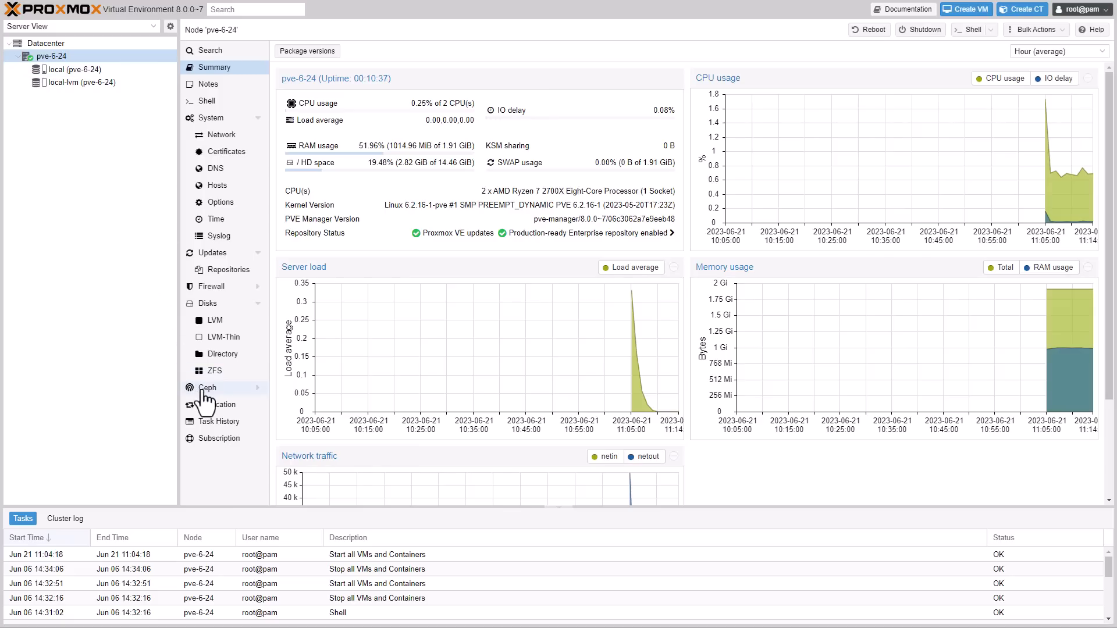
Launch the Ceph installation wizard on pve-6-24 and expand the repository choices.
left_click(207, 387)
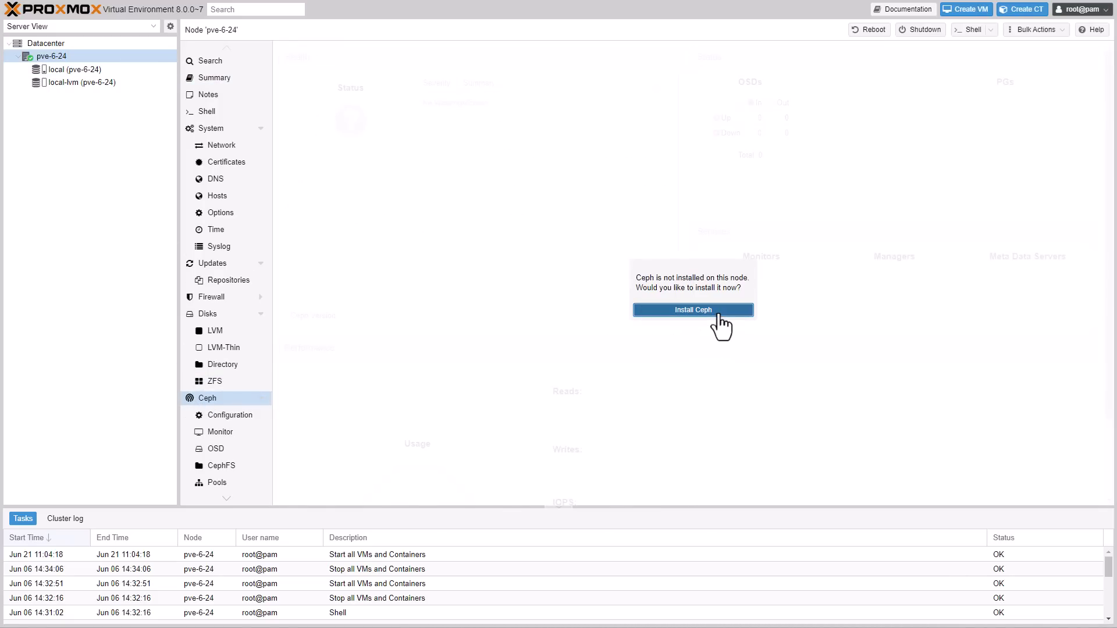
left_click(691, 309)
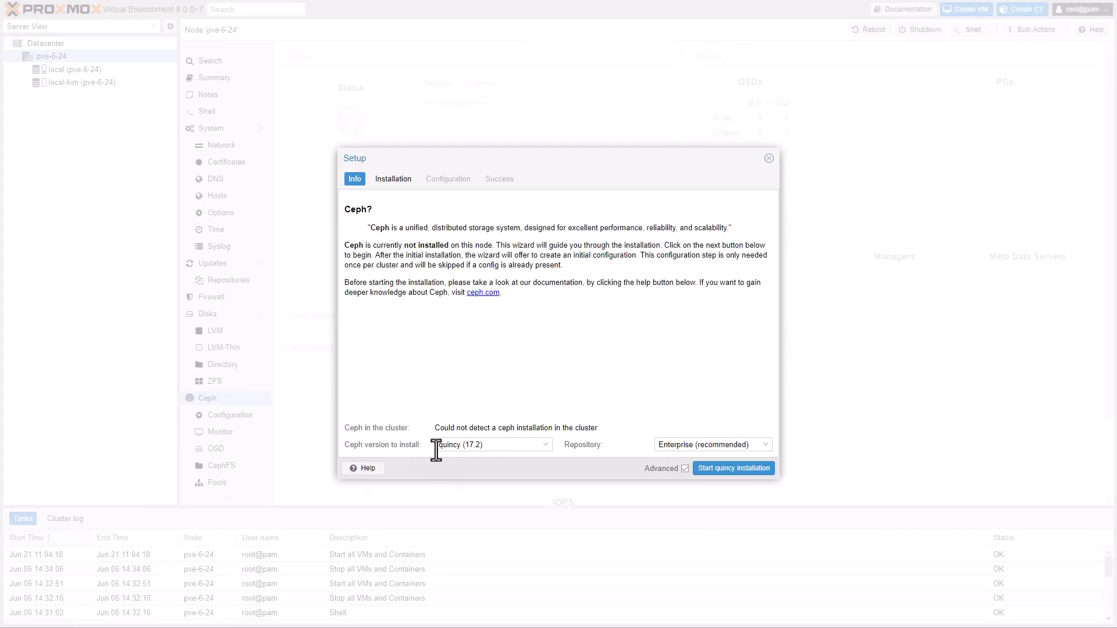
mouse_move(771, 466)
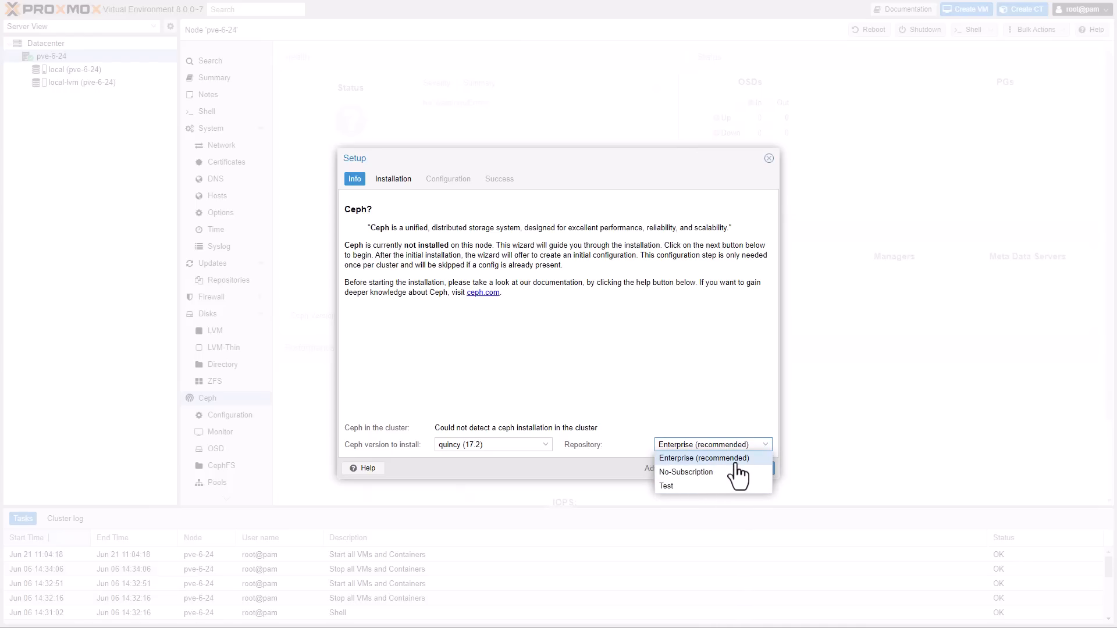
left_click(704, 458)
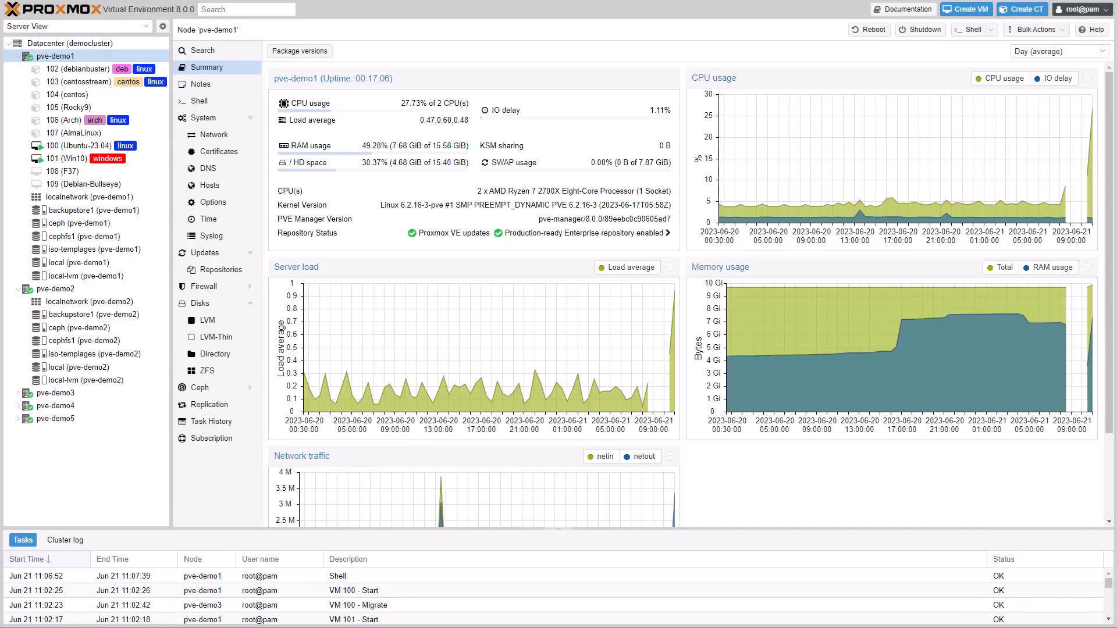
mouse_move(924, 44)
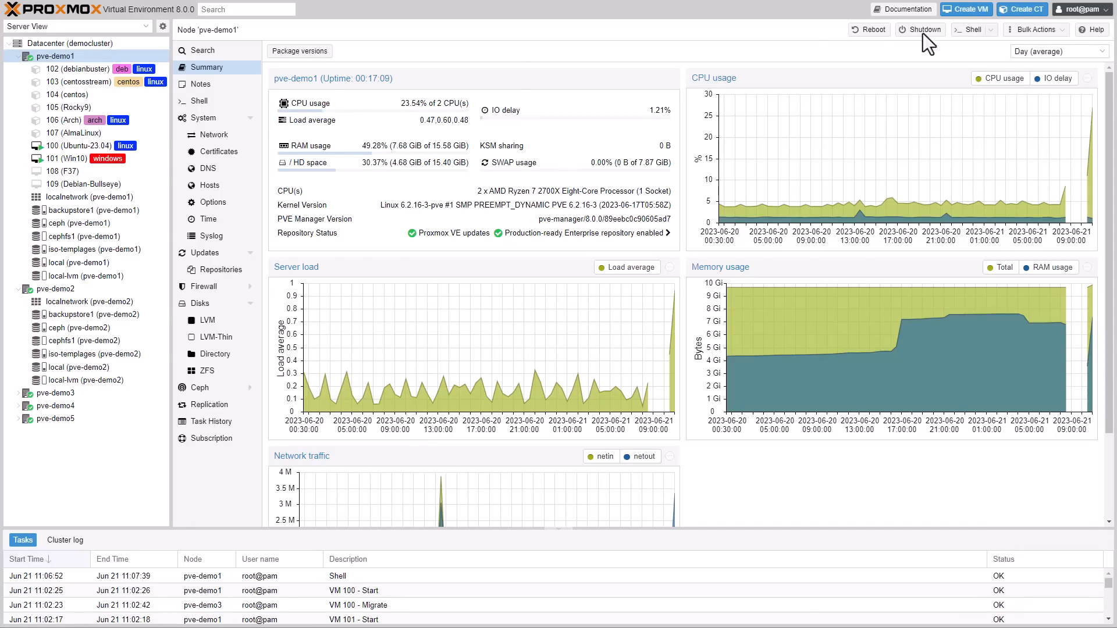
Go to Datacenter realms and start a sync job for the Proxmox_Demo realm.
left_click(67, 43)
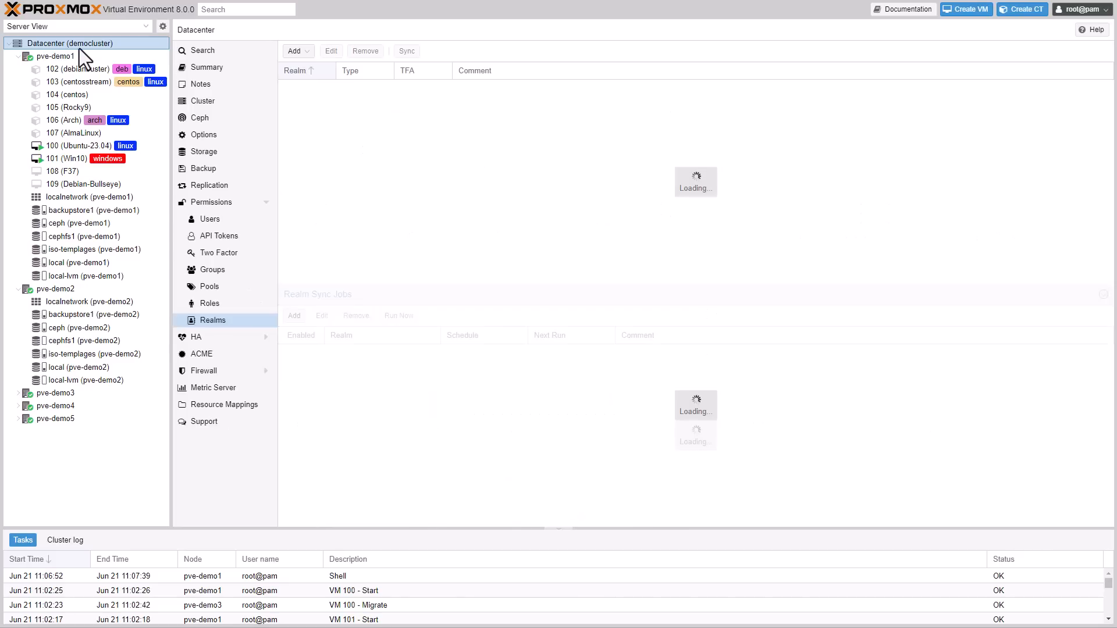
left_click(212, 320)
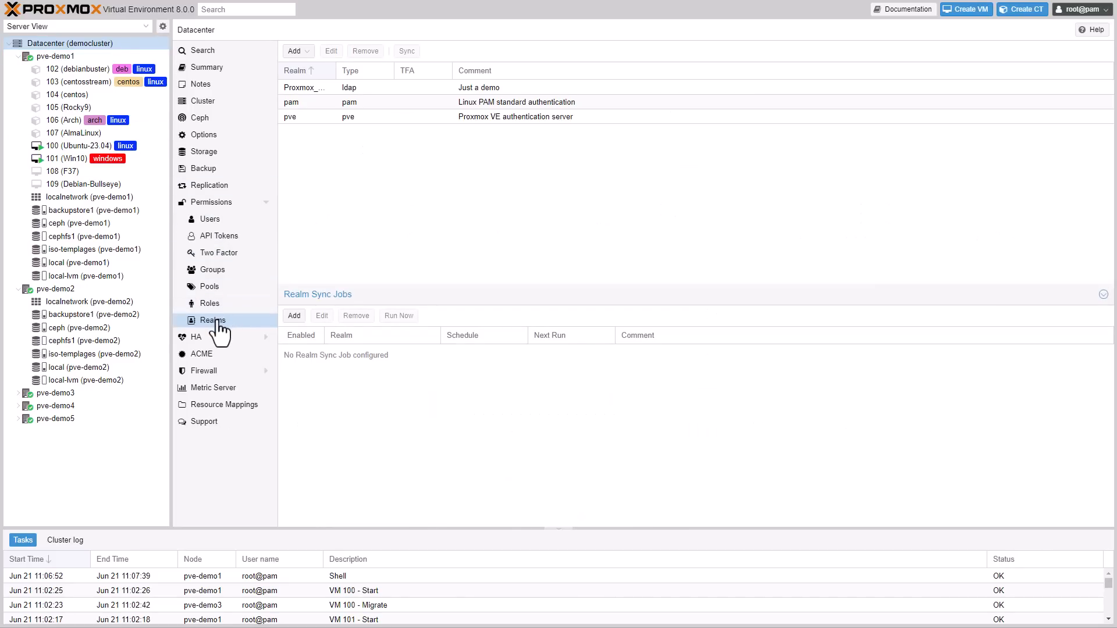
mouse_move(350, 311)
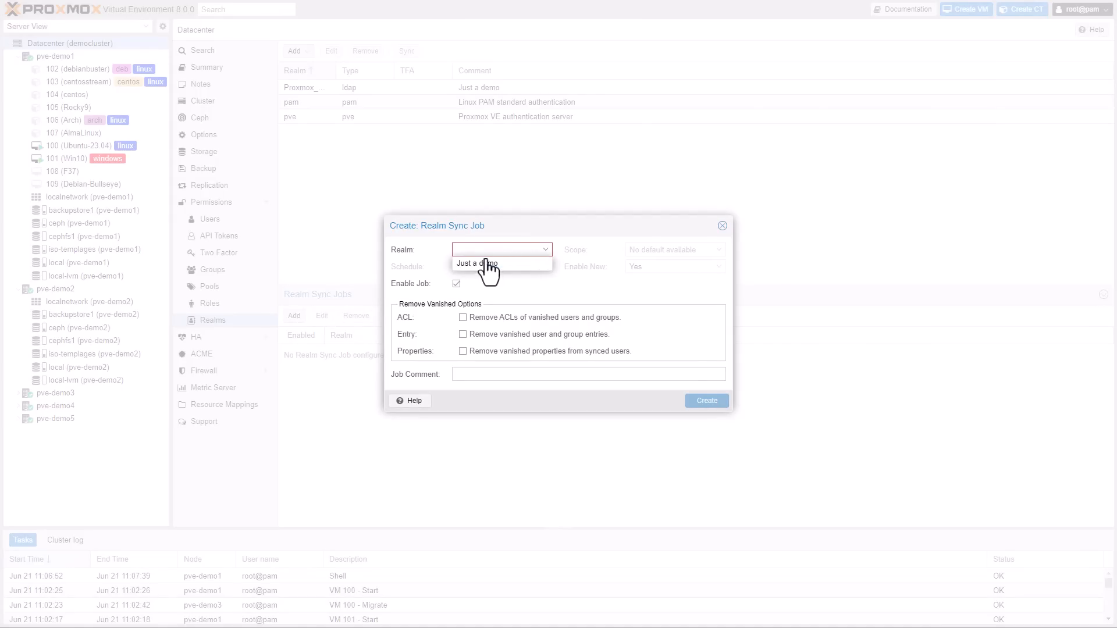
left_click(475, 263)
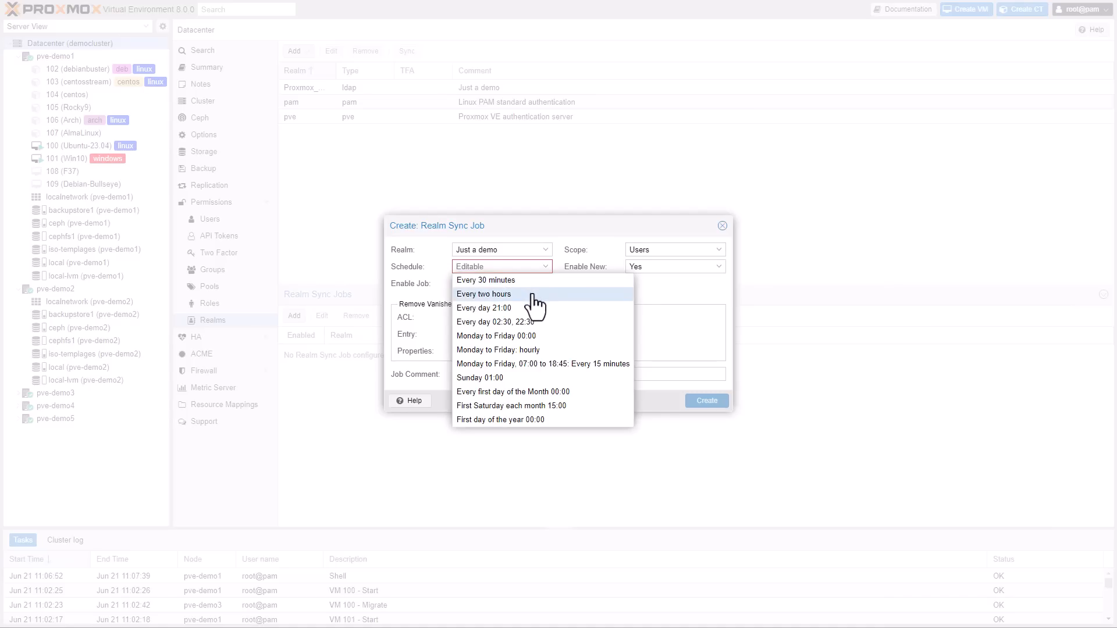
Schedule it */2:00, remove vanished entries, comment 'Just a Demo', and create the job.
left_click(484, 294)
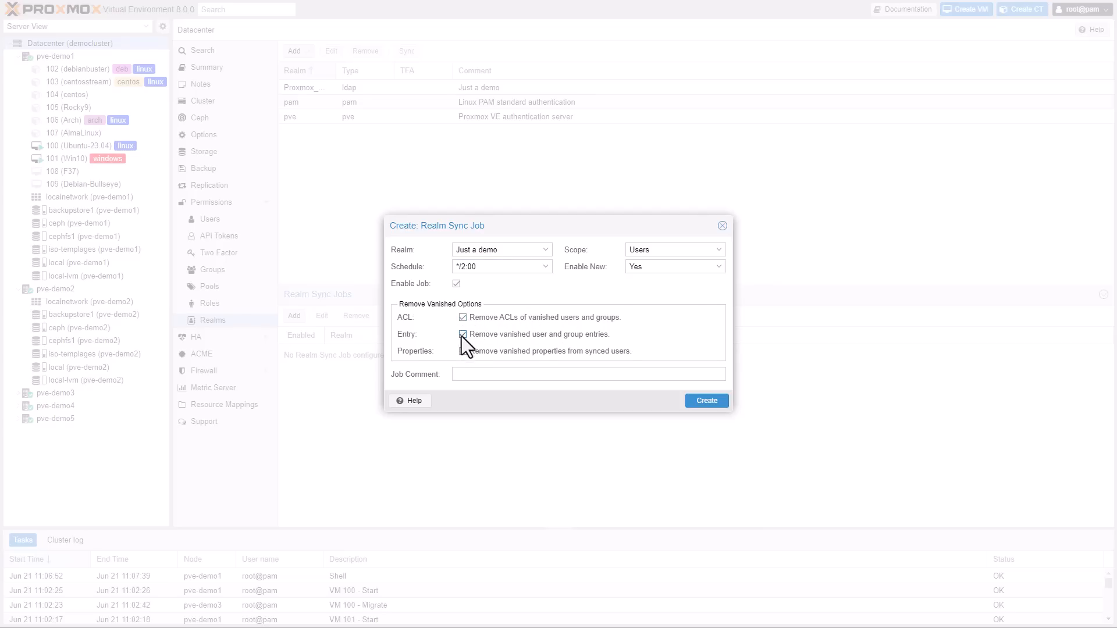
left_click(461, 334)
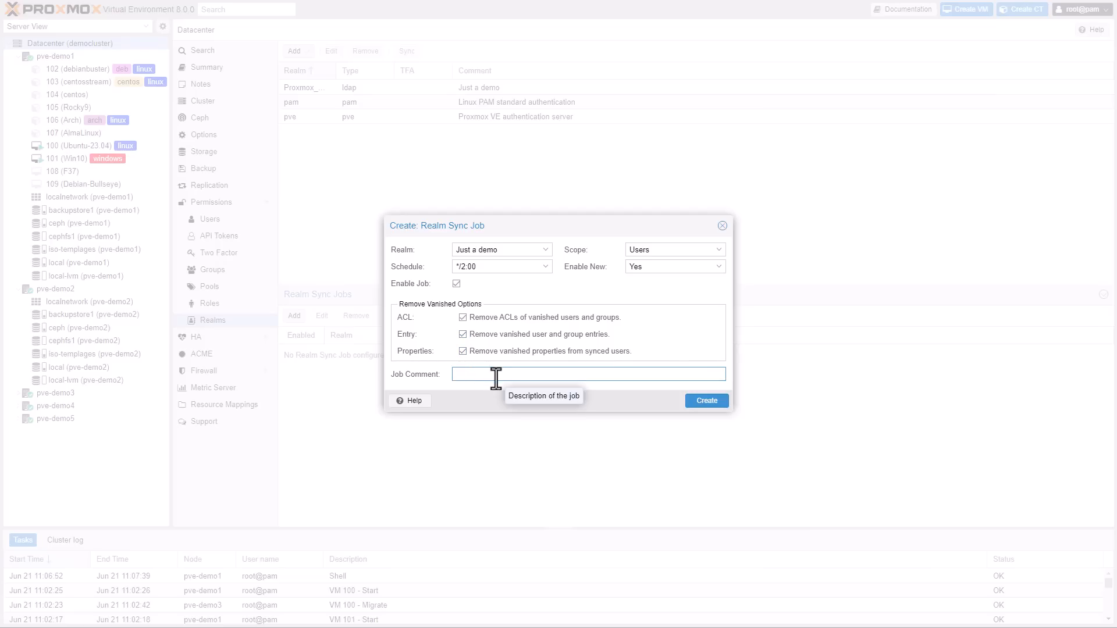
type("Just a Demo")
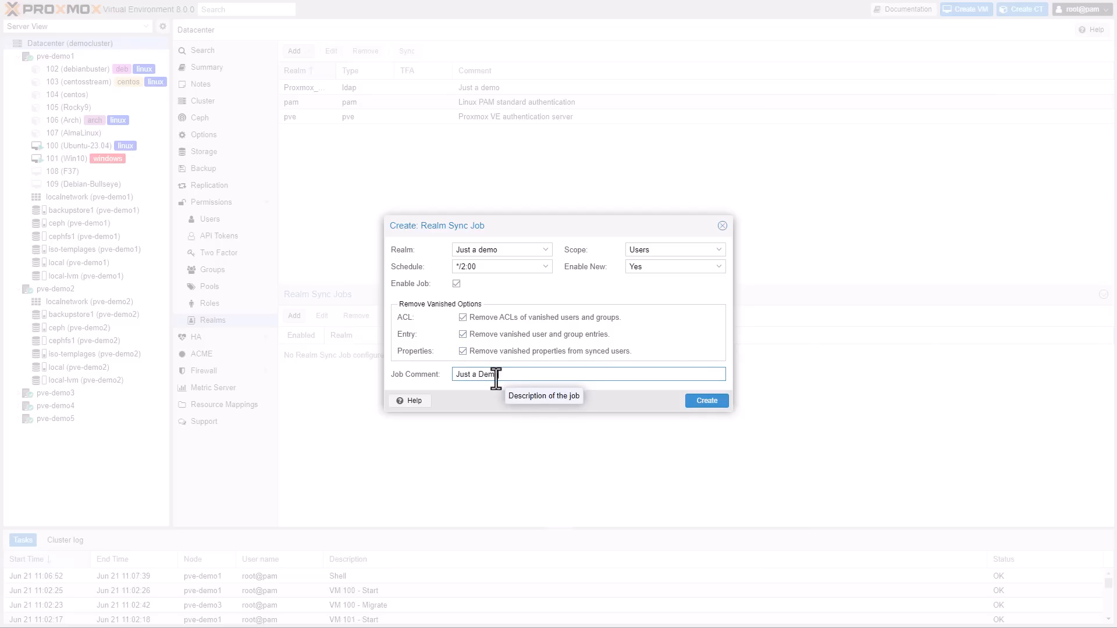
left_click(705, 400)
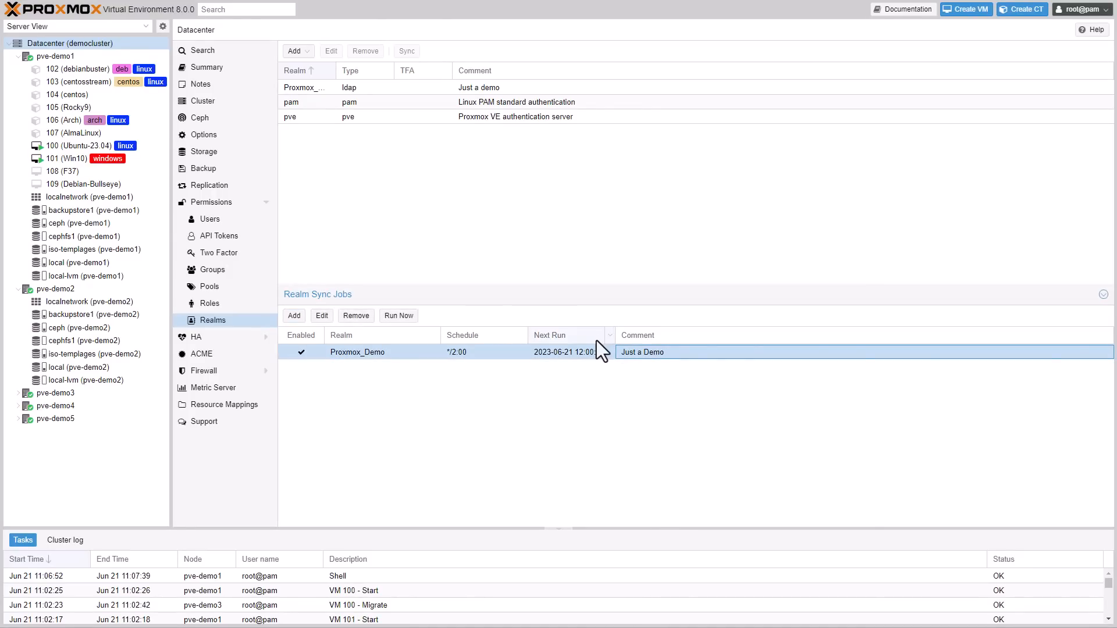
mouse_move(398, 315)
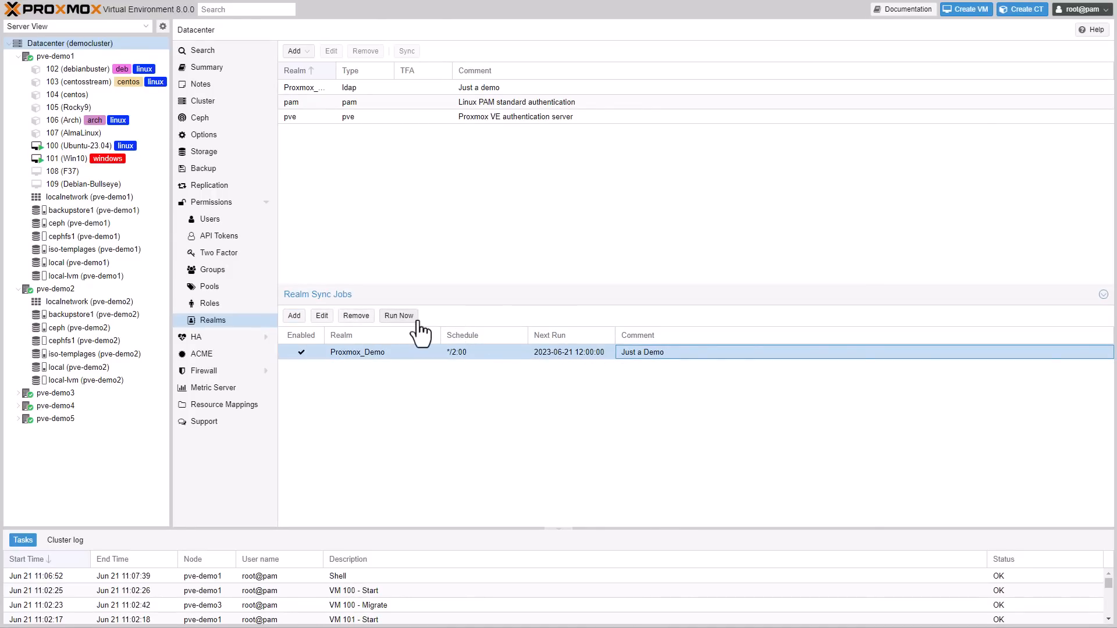
mouse_move(433, 329)
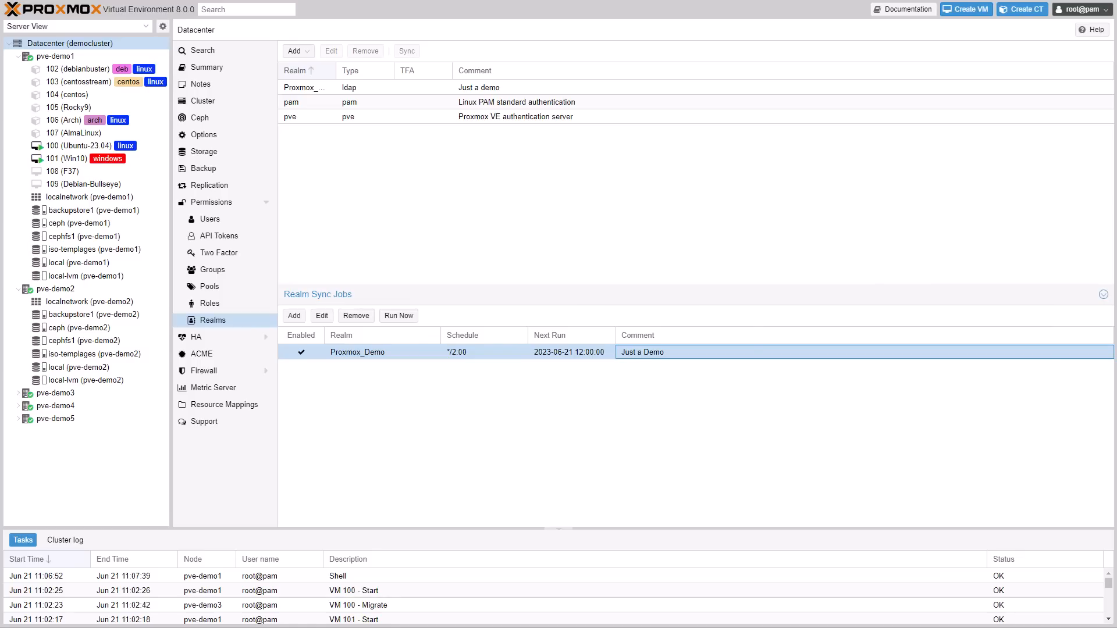
In zone localnetwork on pve-demo1, start adding a user permission on VNet vmbr0.
left_click(56, 56)
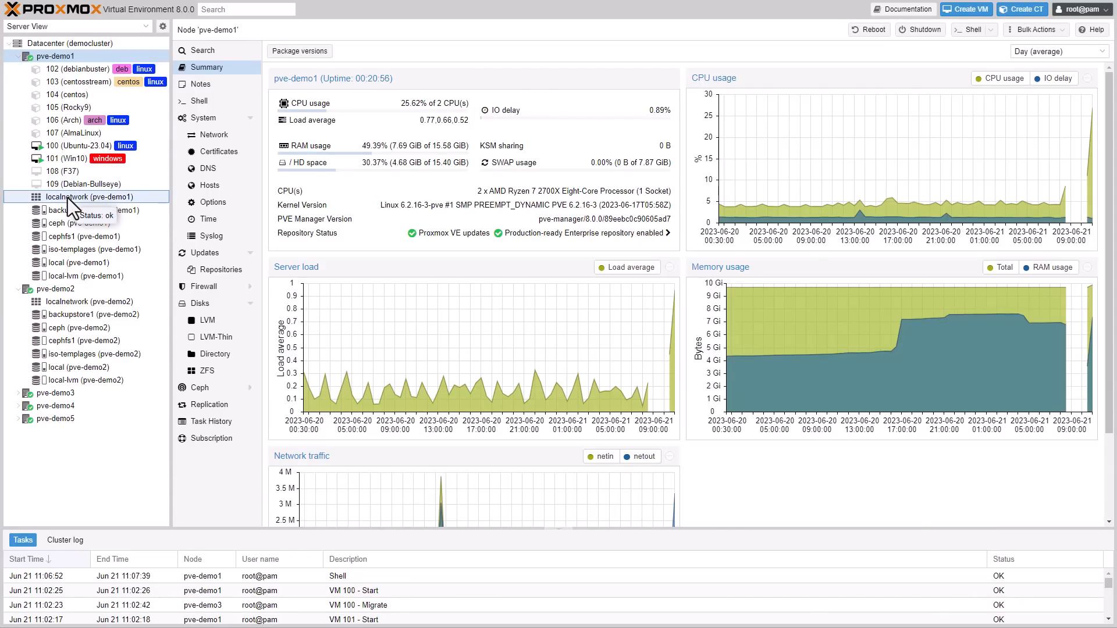
left_click(90, 197)
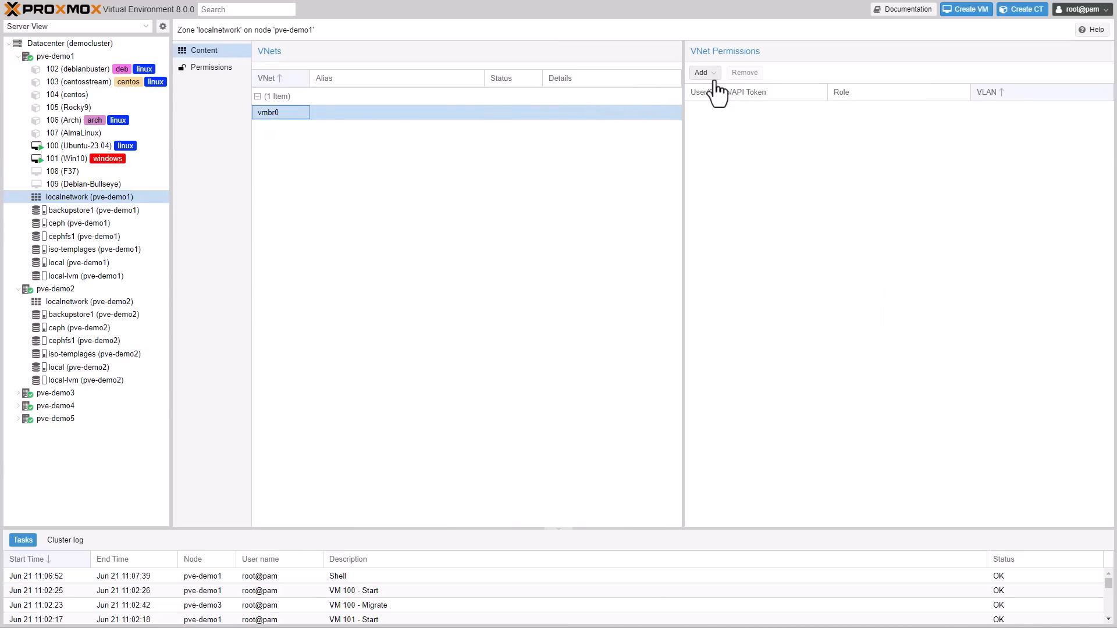
left_click(701, 73)
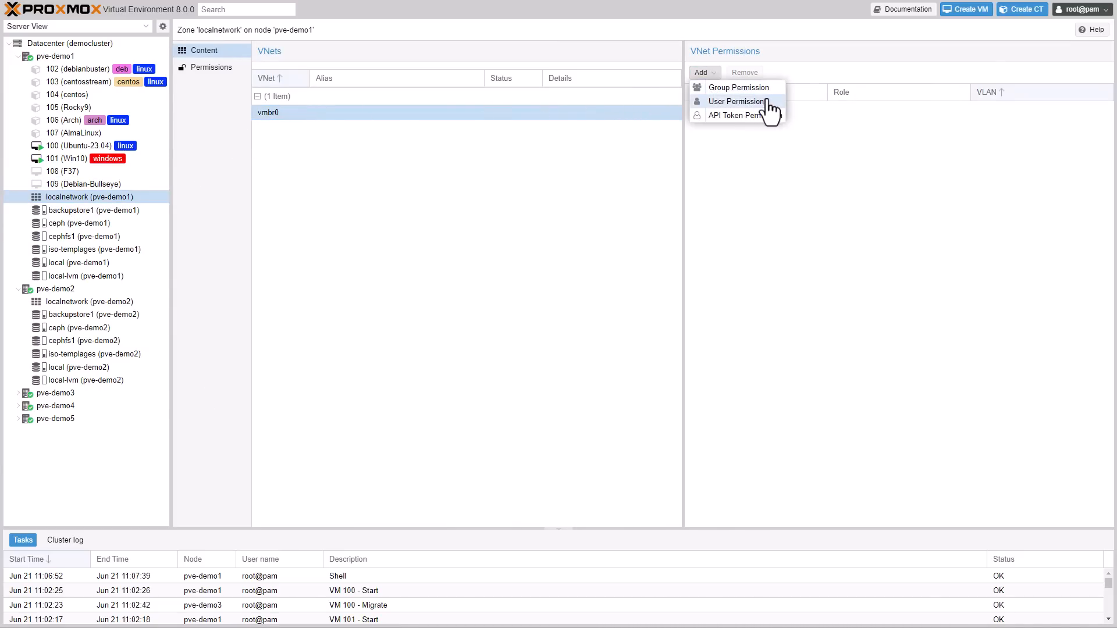
left_click(735, 101)
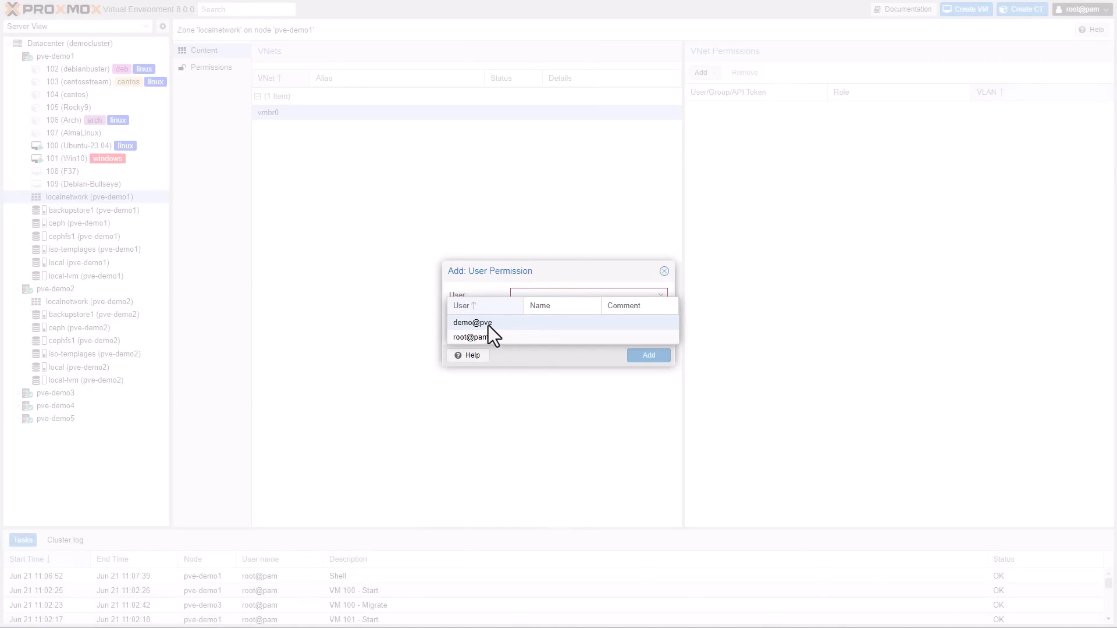
Grant demo@pve the PVEVMUser role, then return to the datacenter overview.
left_click(472, 322)
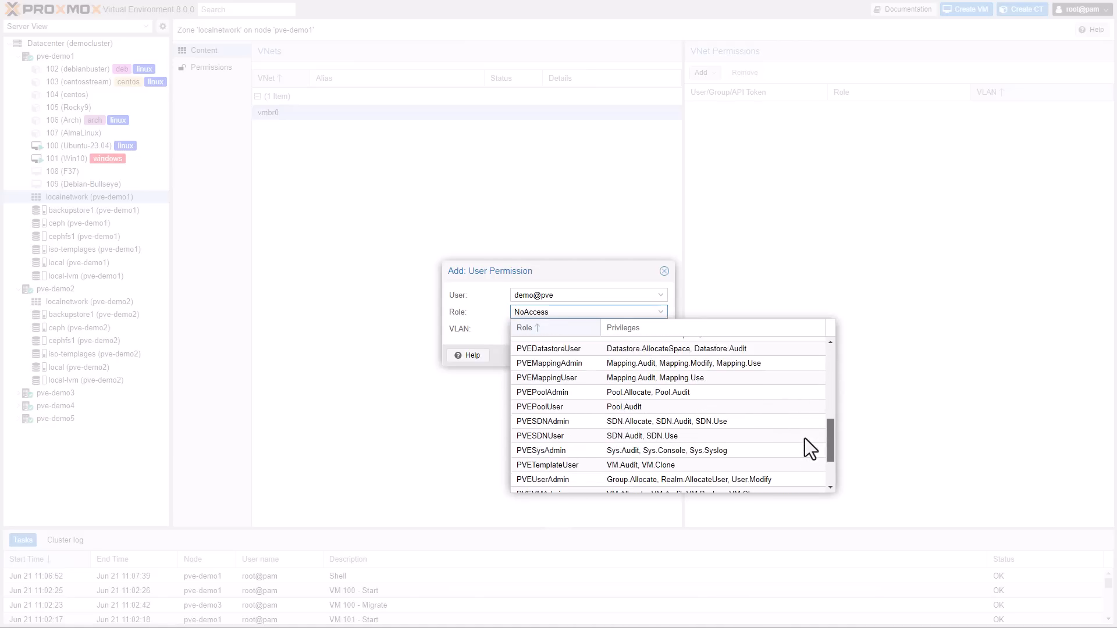
scroll("down", 3)
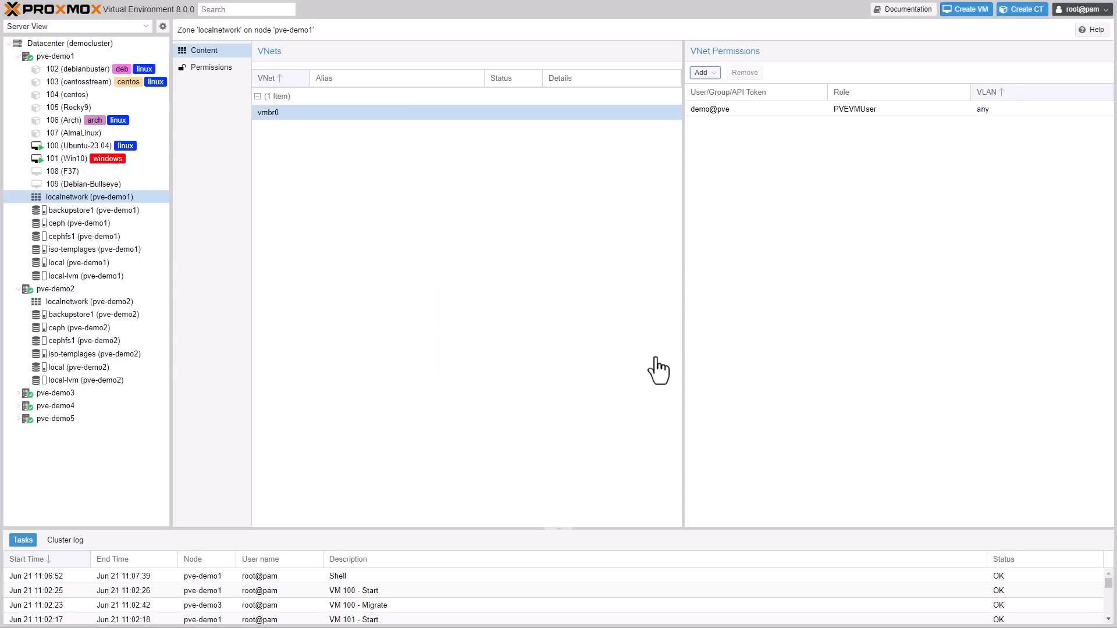
left_click(68, 43)
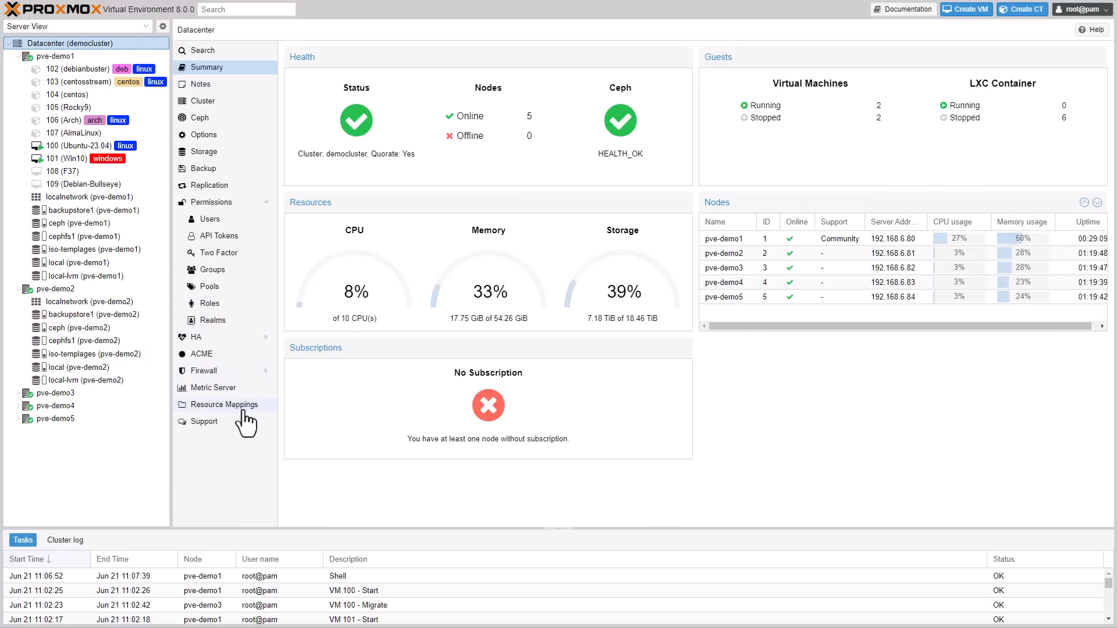
Create PCI mapping 'demo' for device 0000:05:01.0 on pve-demo1 and select its entry.
left_click(225, 405)
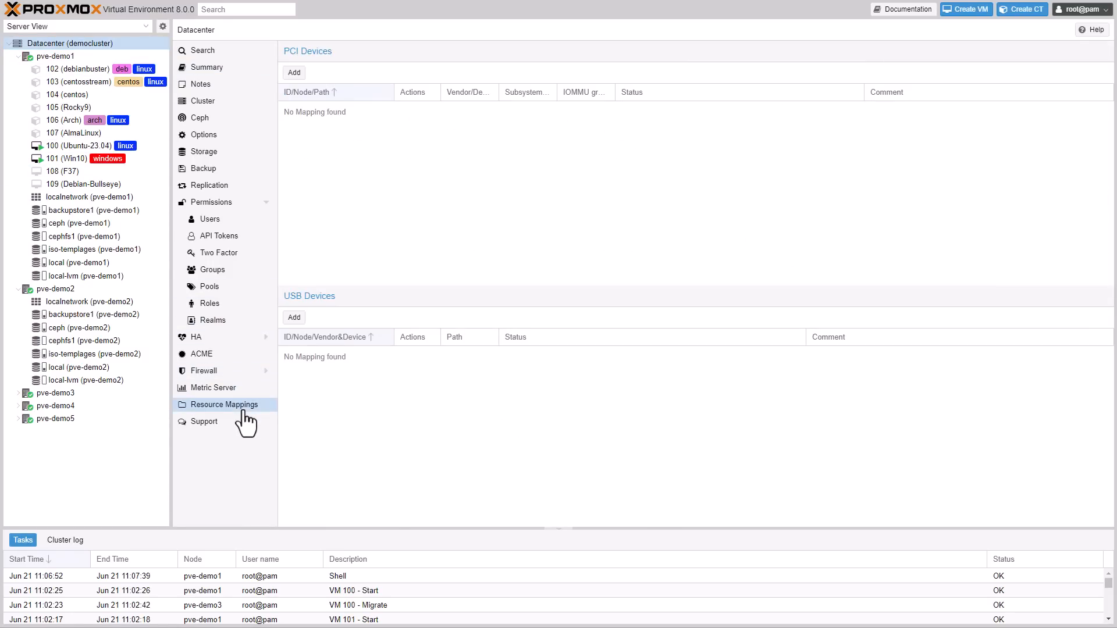
left_click(293, 72)
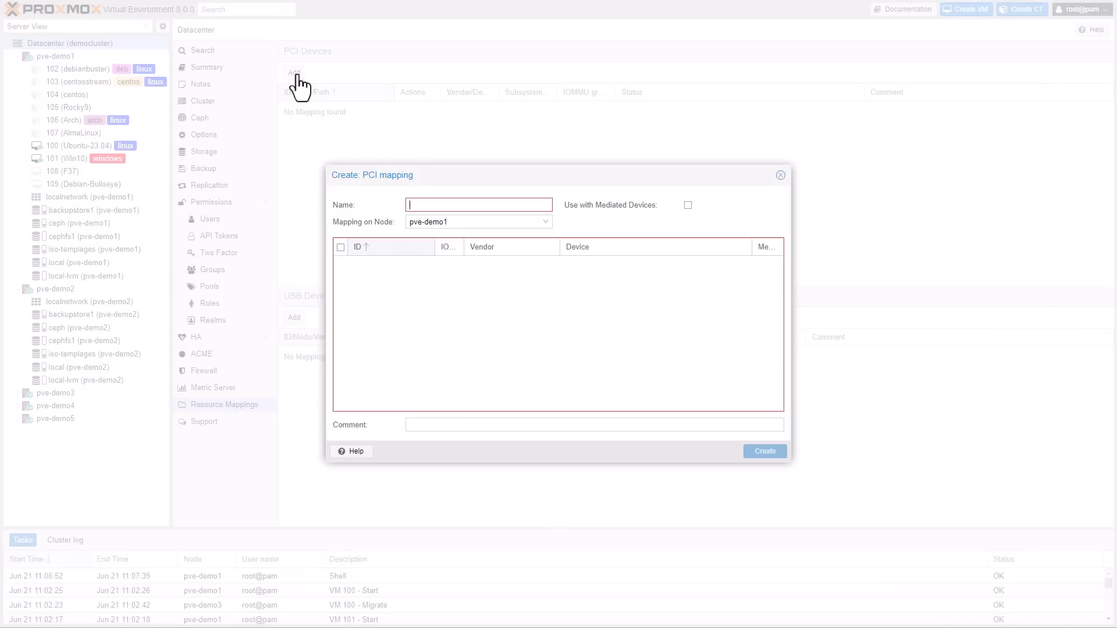
type("demo")
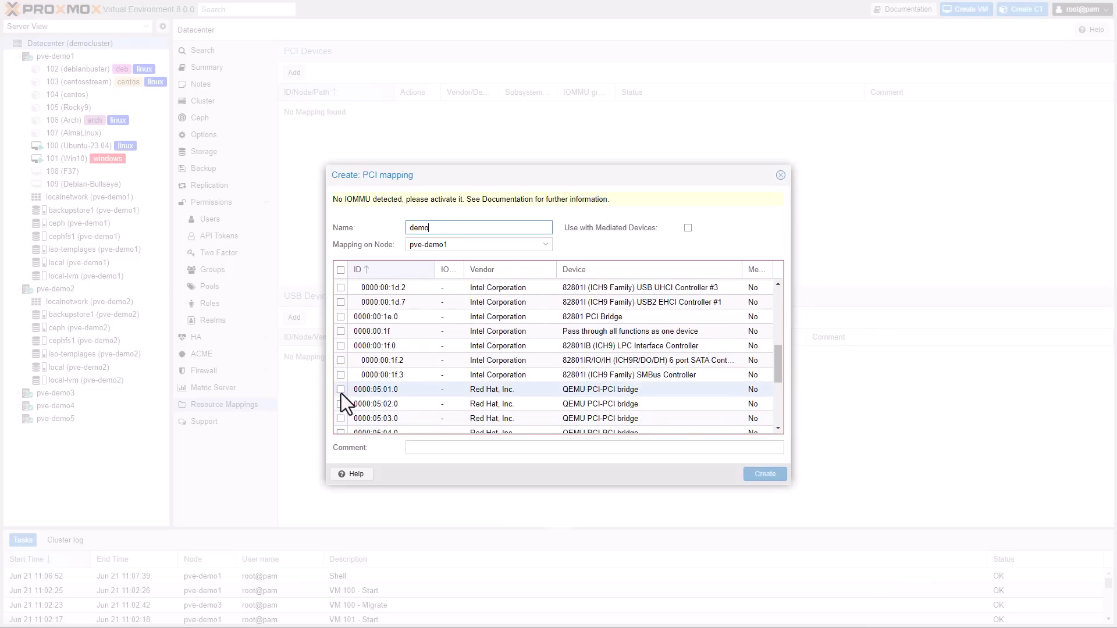
left_click(341, 389)
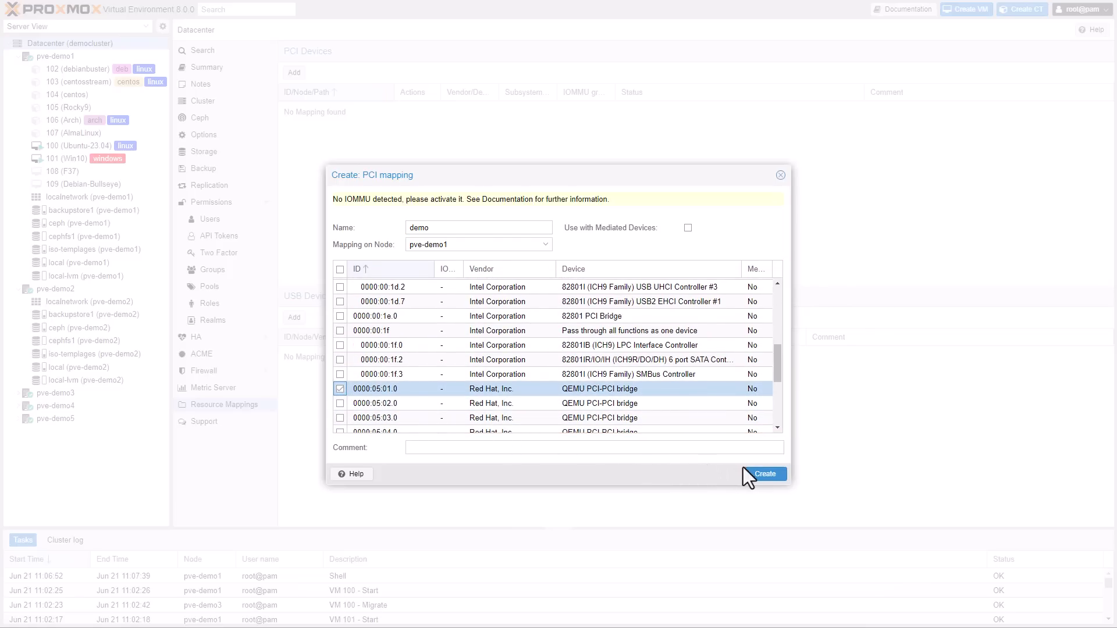
left_click(764, 474)
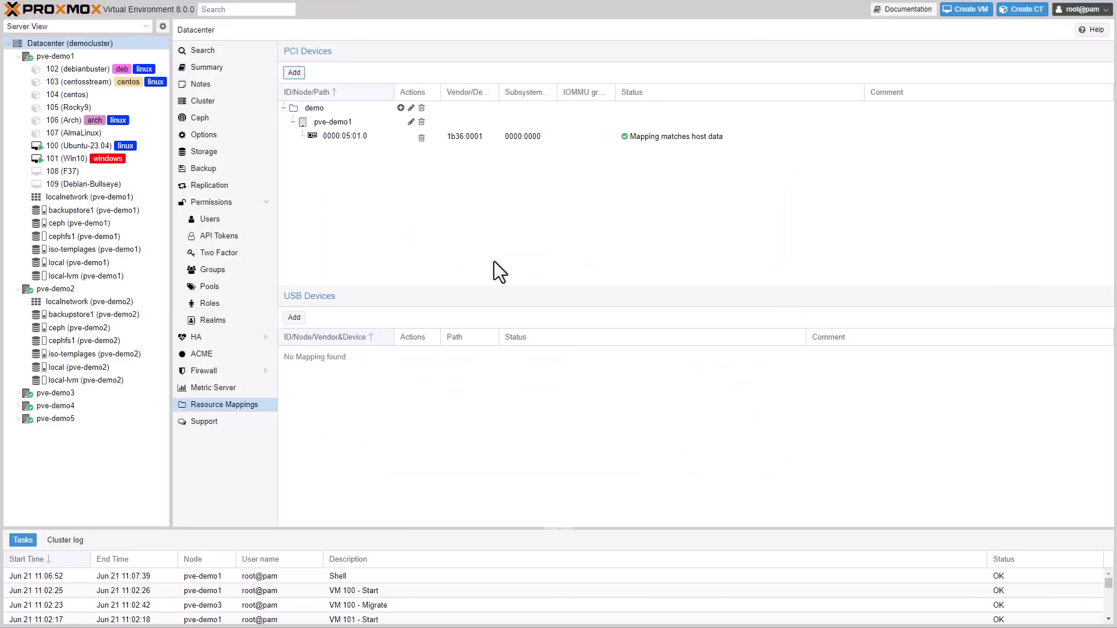
left_click(332, 122)
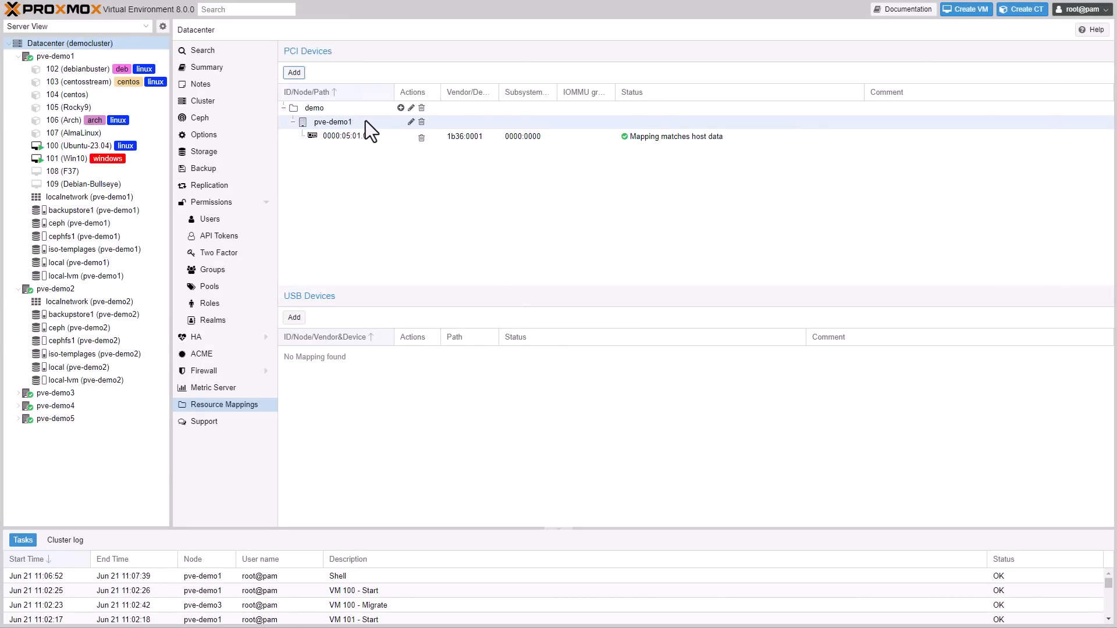
Add device 0000:06:12.0 on pve-demo4 to the demo mapping, then go to VM 108's hardware.
left_click(410, 107)
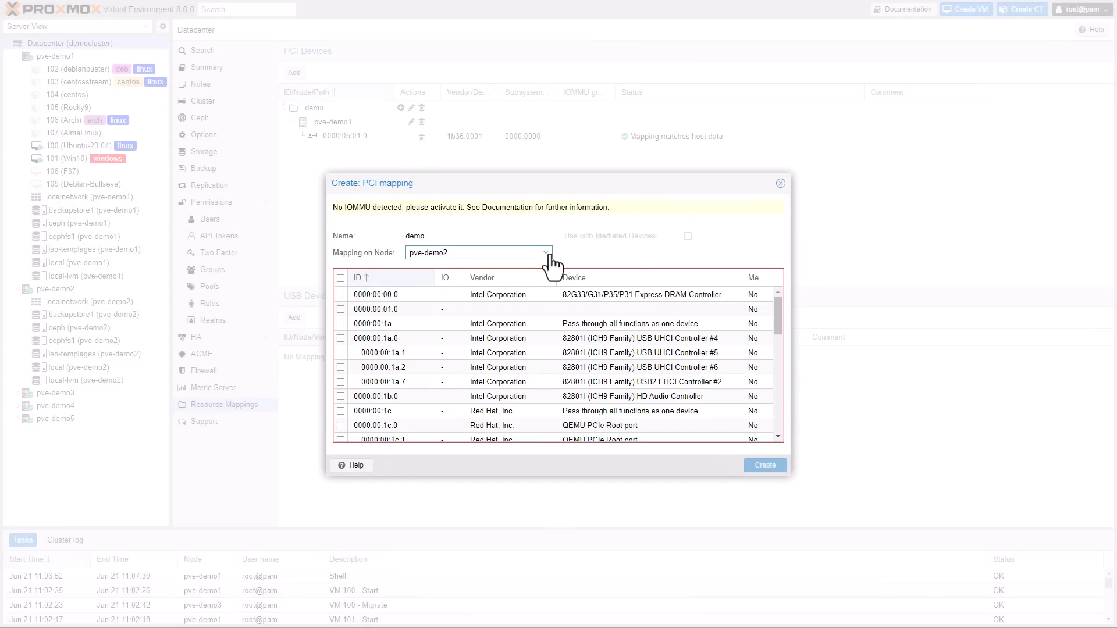
left_click(477, 253)
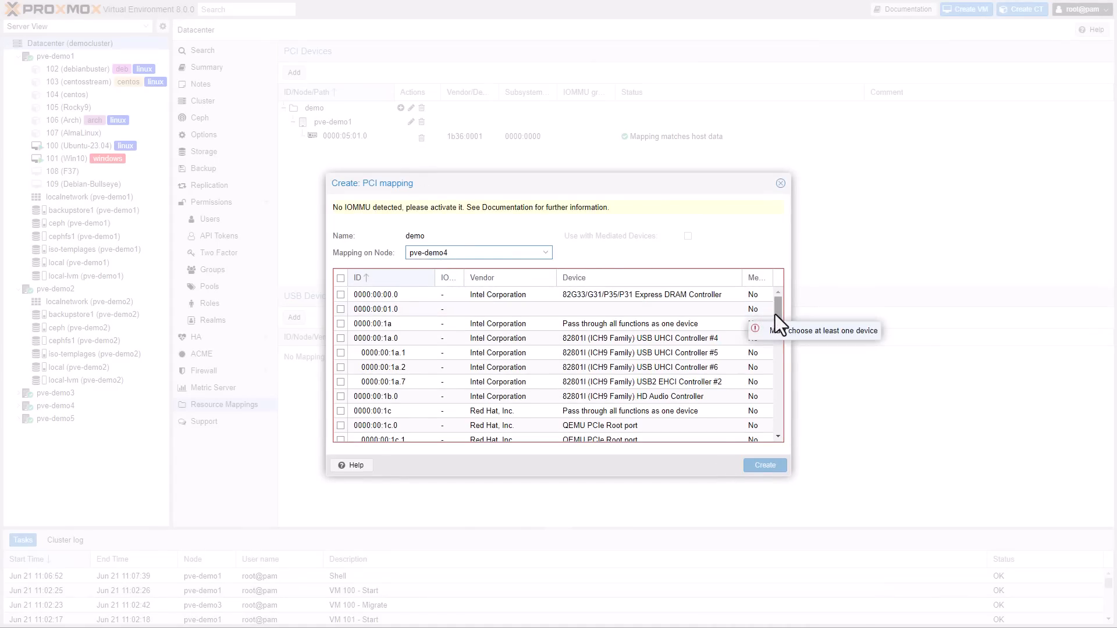
scroll("down", 3)
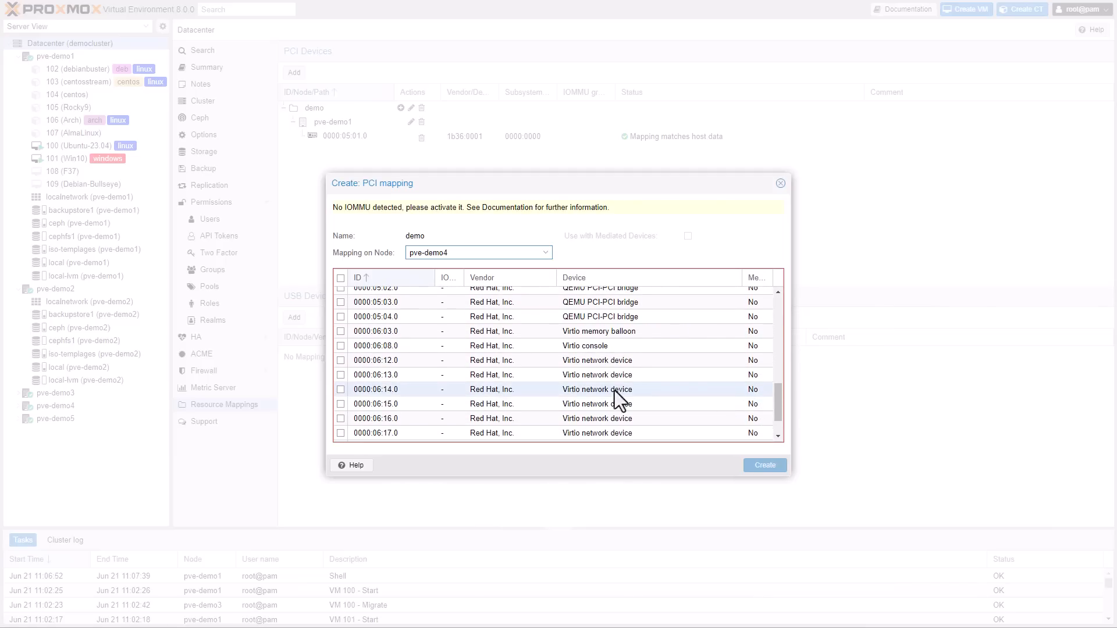
left_click(341, 360)
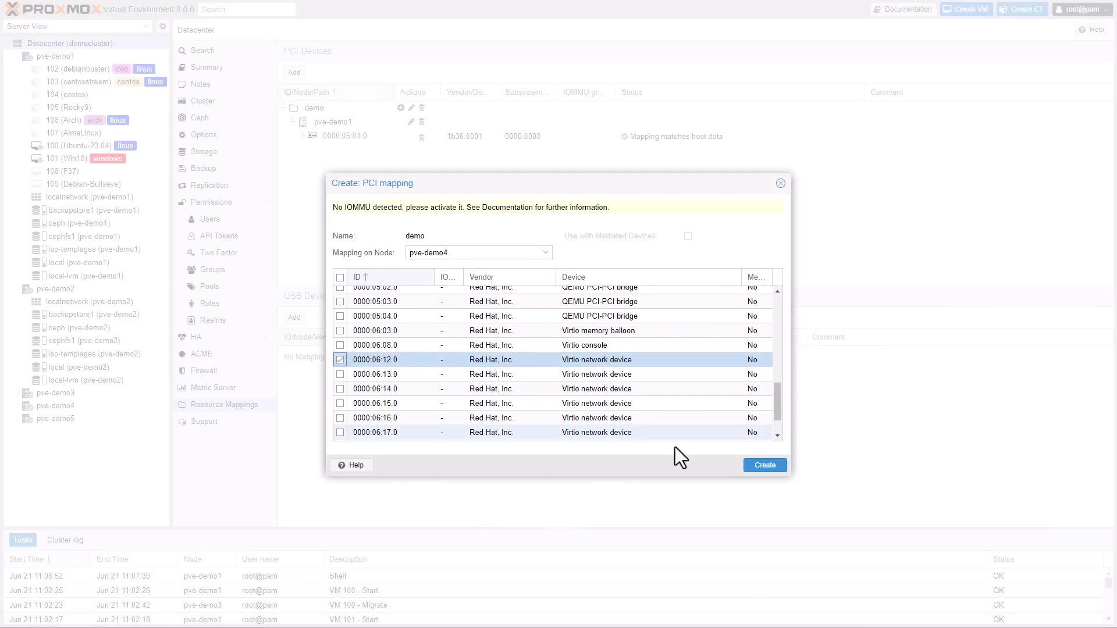
left_click(764, 466)
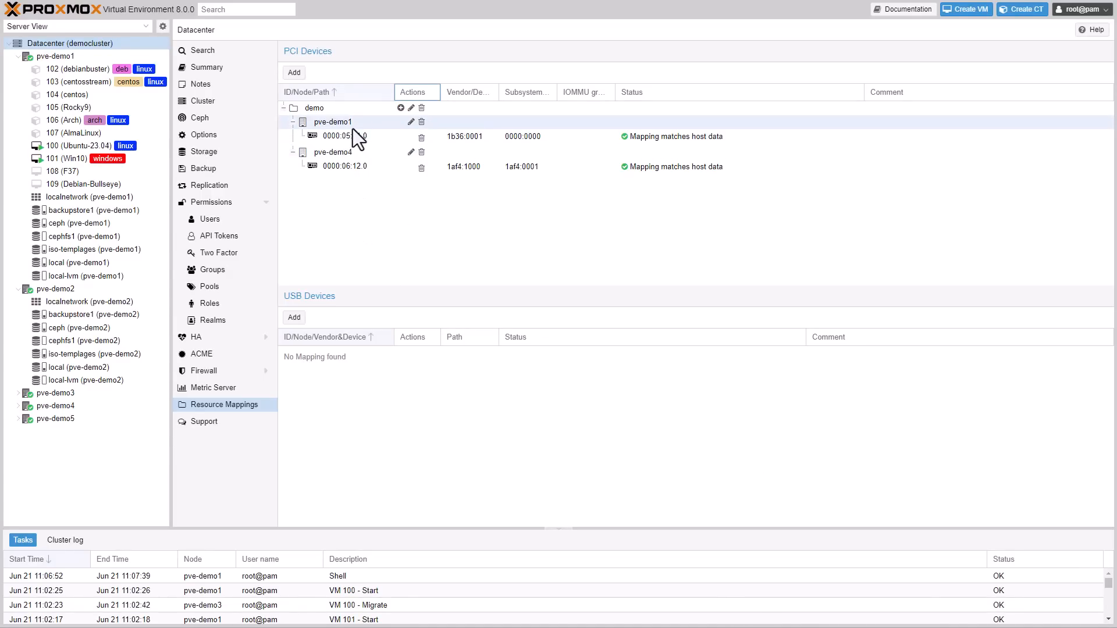
left_click(333, 151)
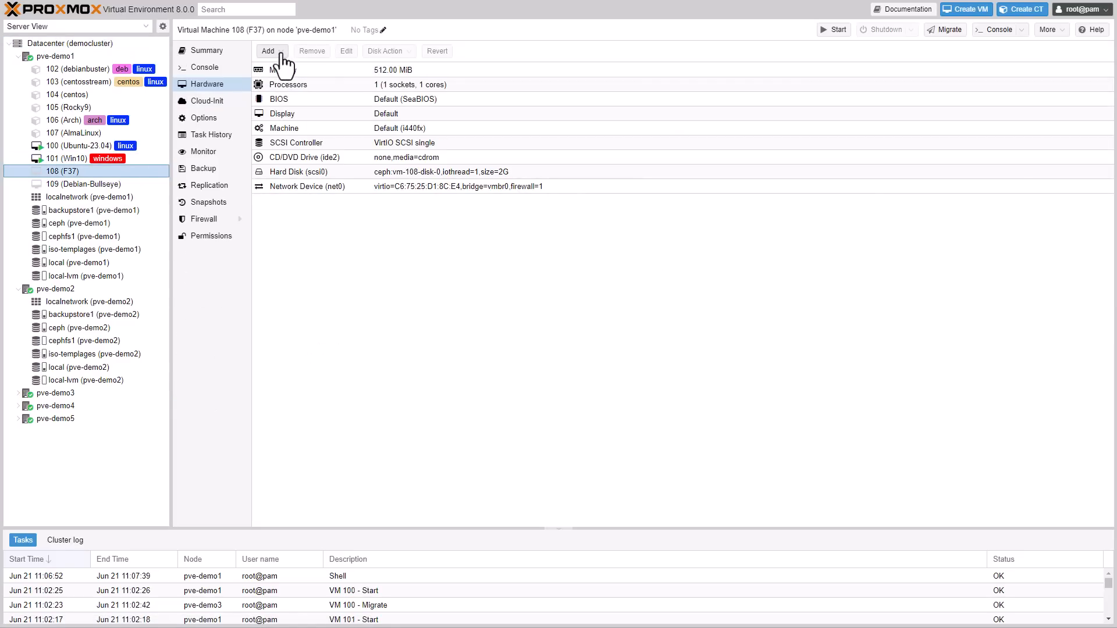
Add a PCI device to VM 108 using the demo mapped device.
left_click(271, 50)
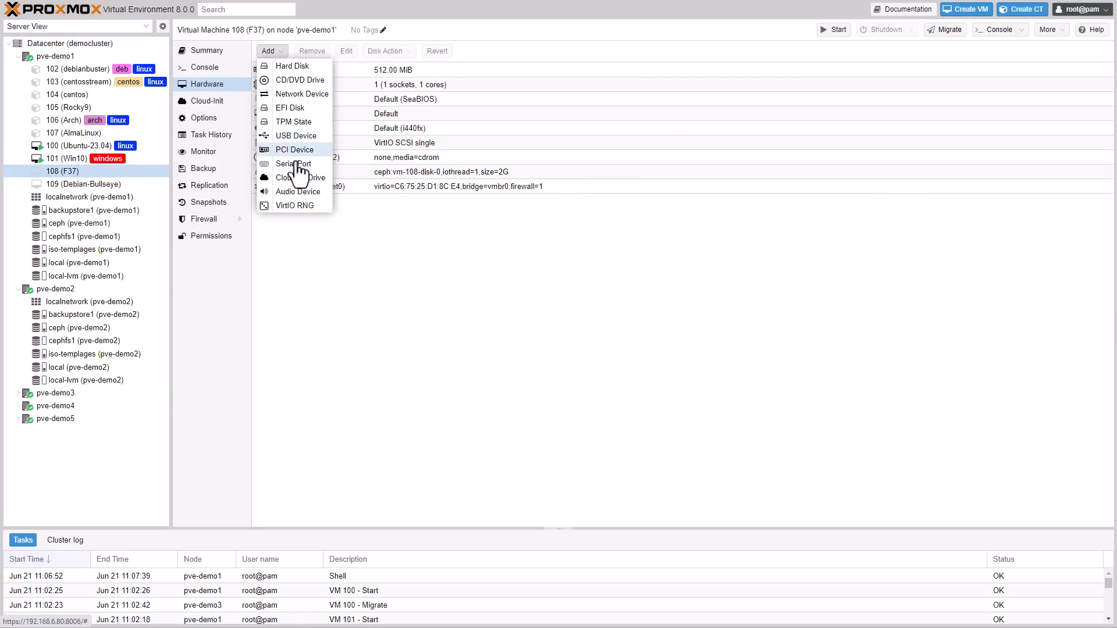
left_click(294, 150)
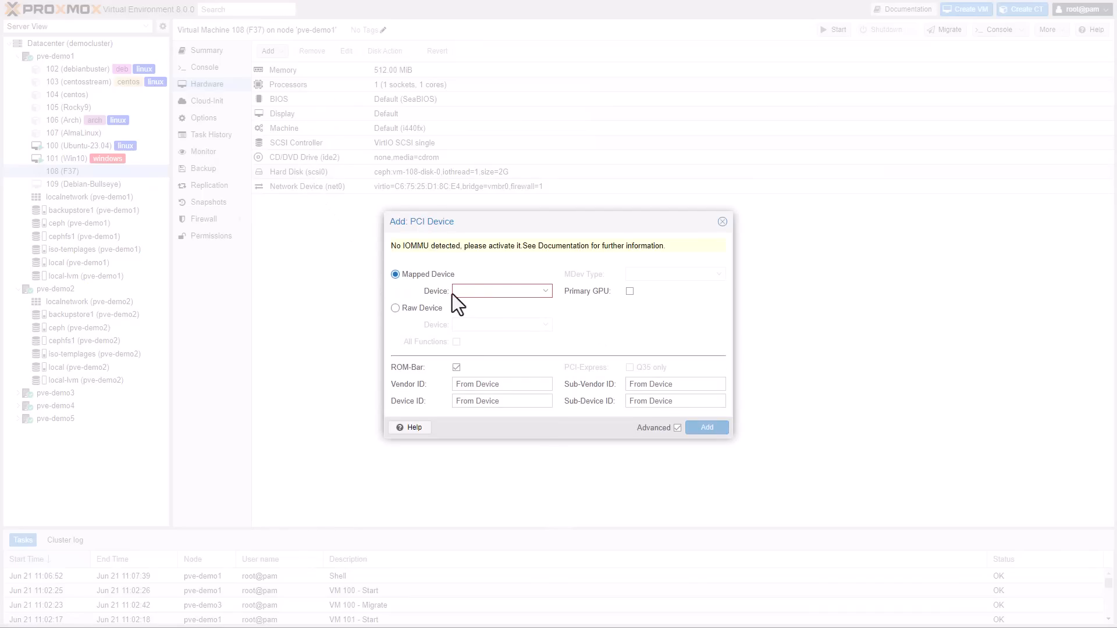
left_click(501, 291)
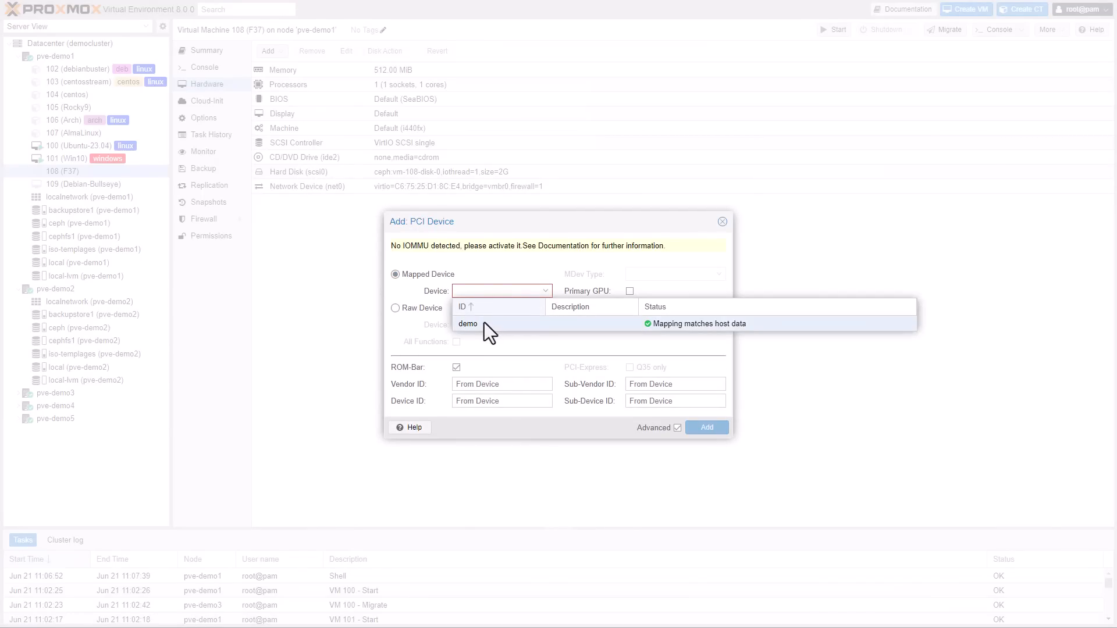
left_click(468, 324)
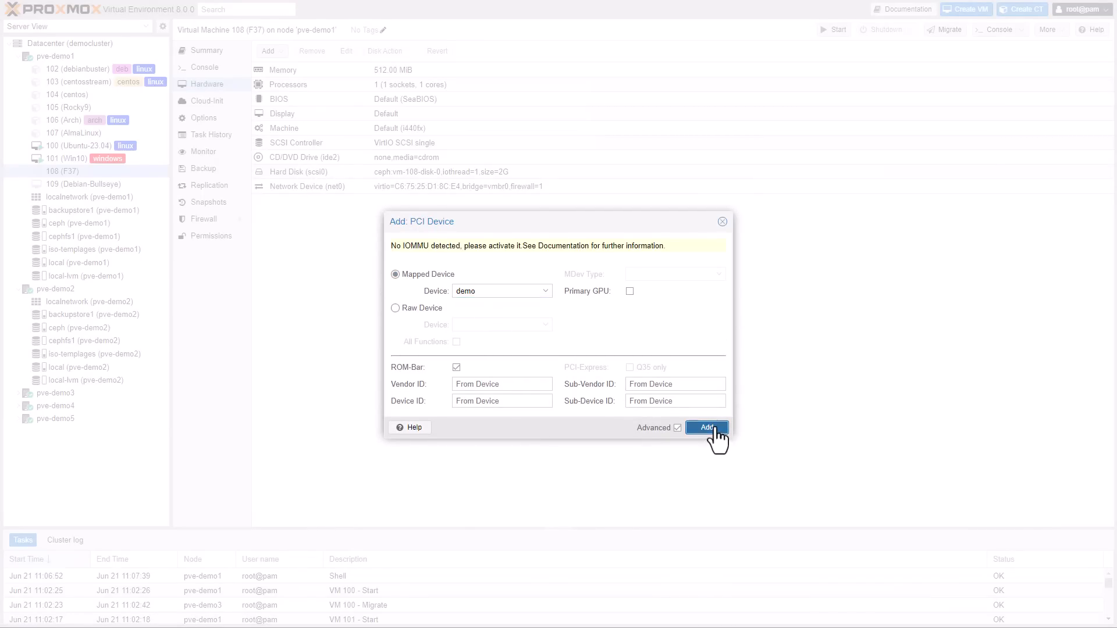
left_click(706, 427)
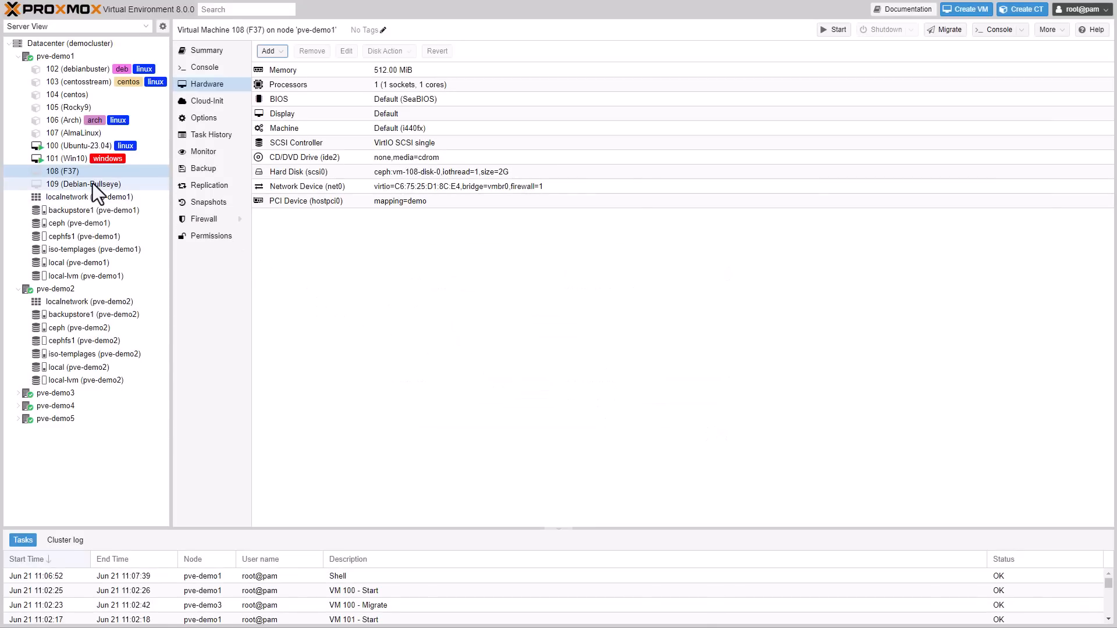
Start an offline migration of VM 108 from pve-demo1 with pve-demo4 as target node.
right_click(61, 171)
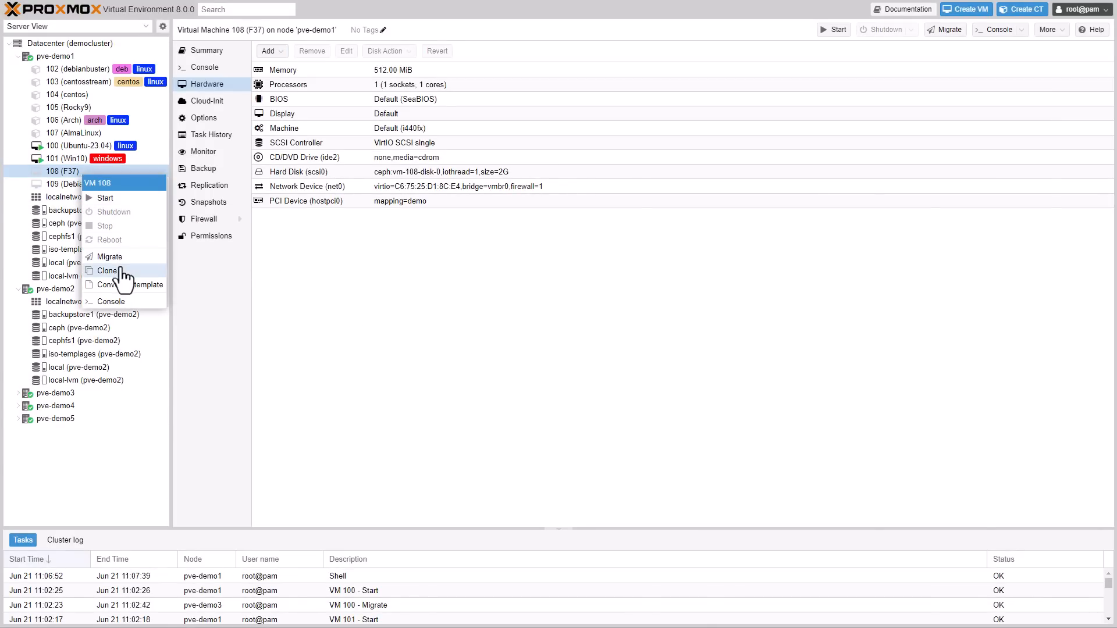
left_click(110, 256)
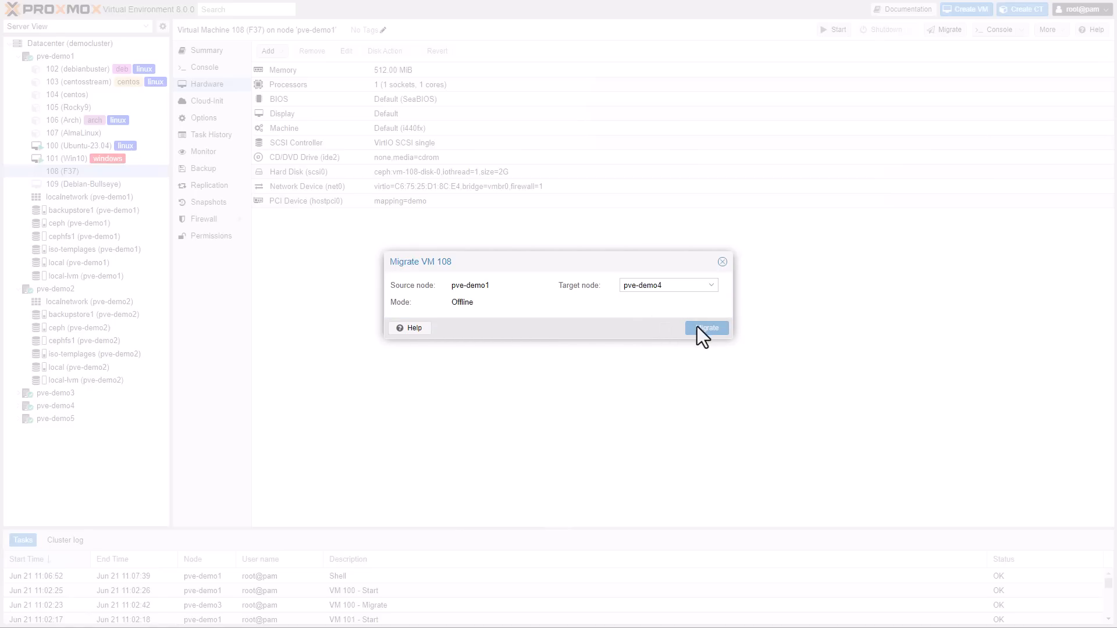
mouse_move(560, 295)
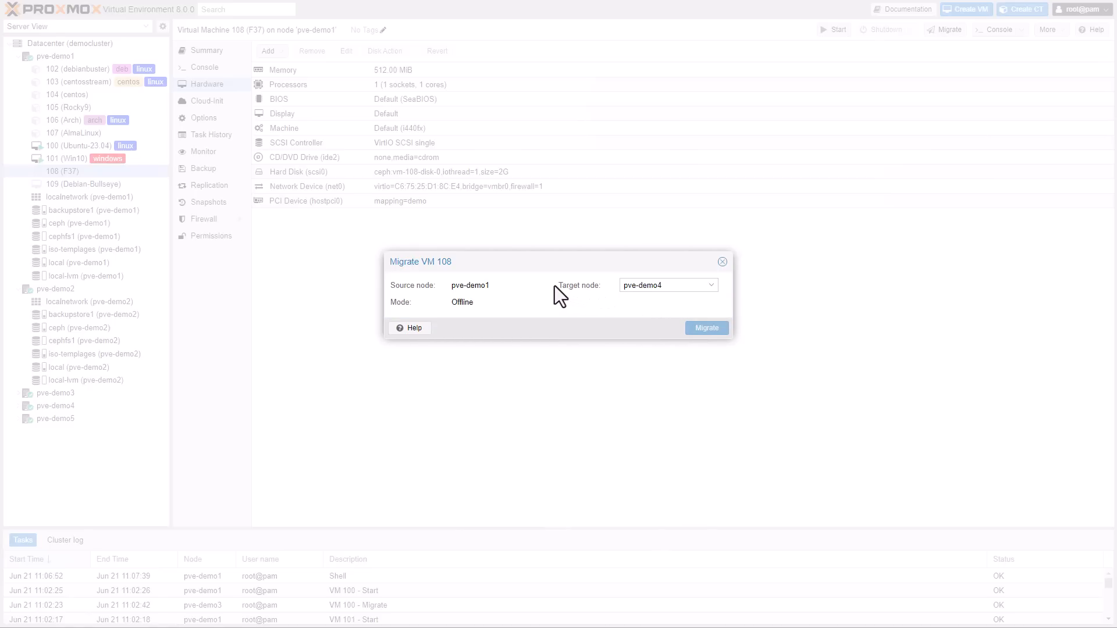